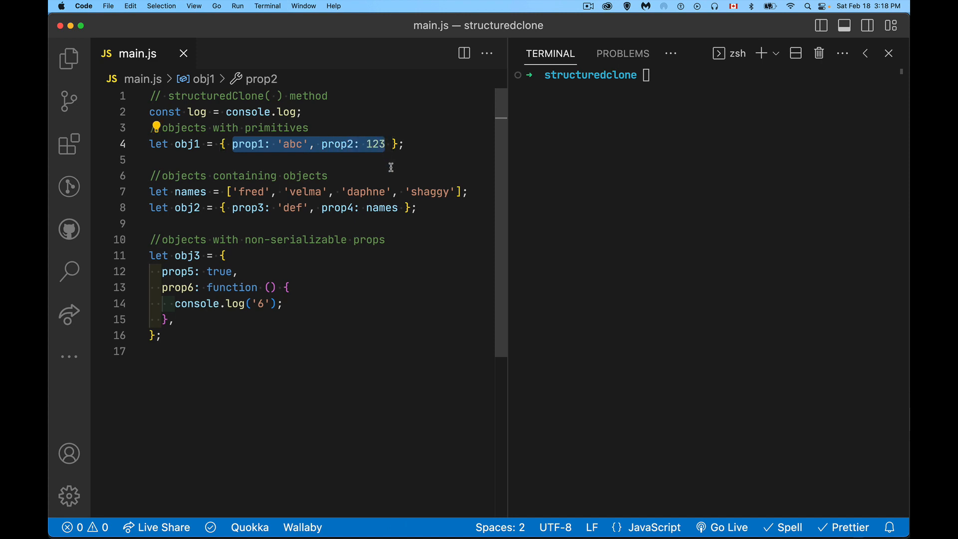
mouse_move(370, 157)
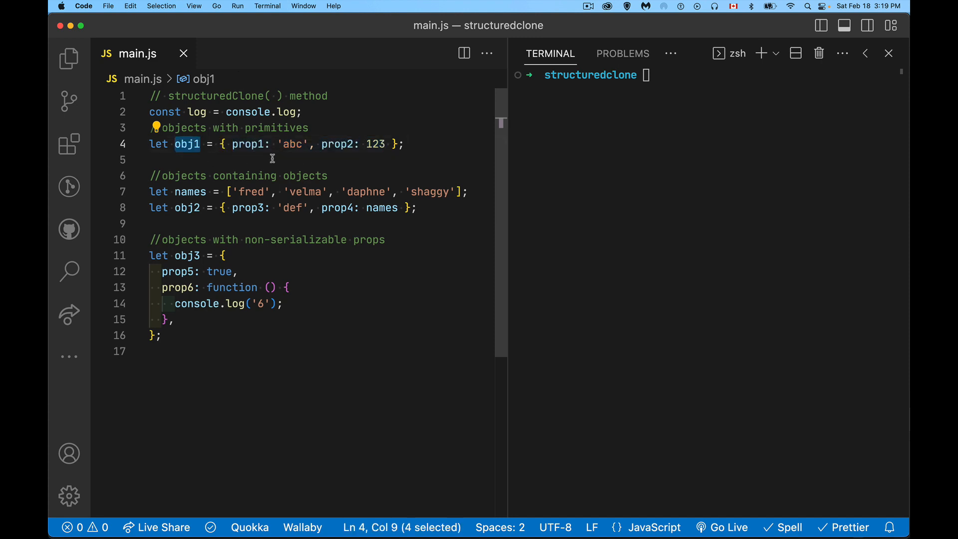
mouse_move(185, 154)
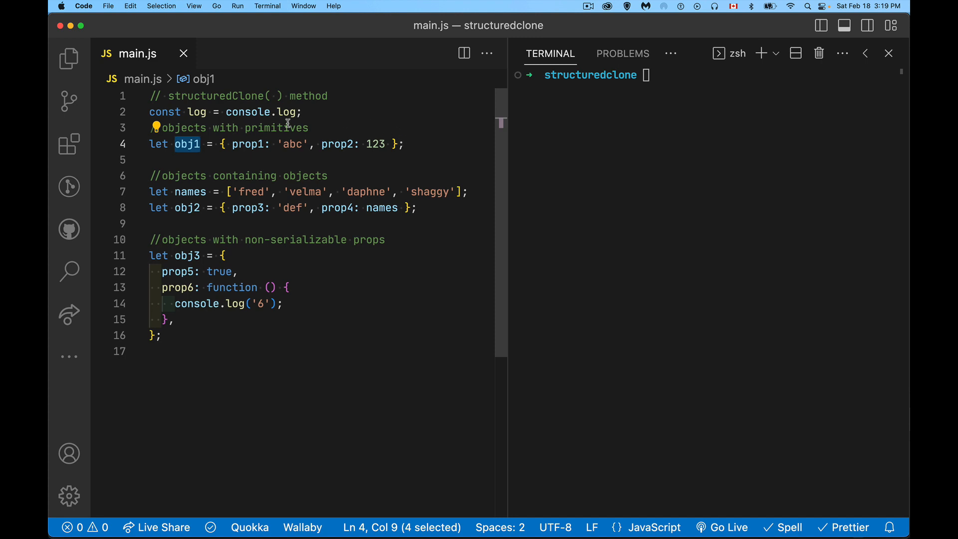
mouse_move(191, 151)
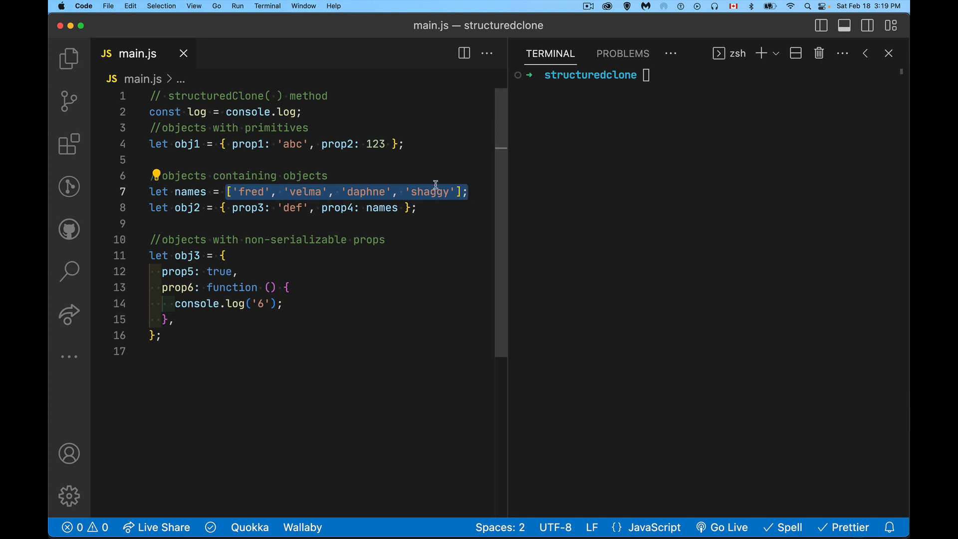
Step: After reviewing obj2 and prop6, declare let num = 8; below obj3
double_click(190, 191)
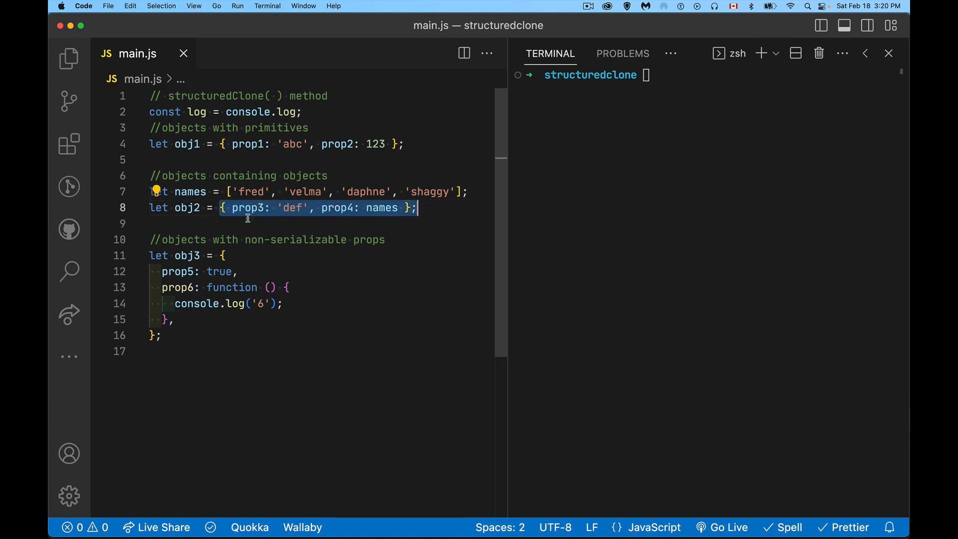
mouse_move(299, 222)
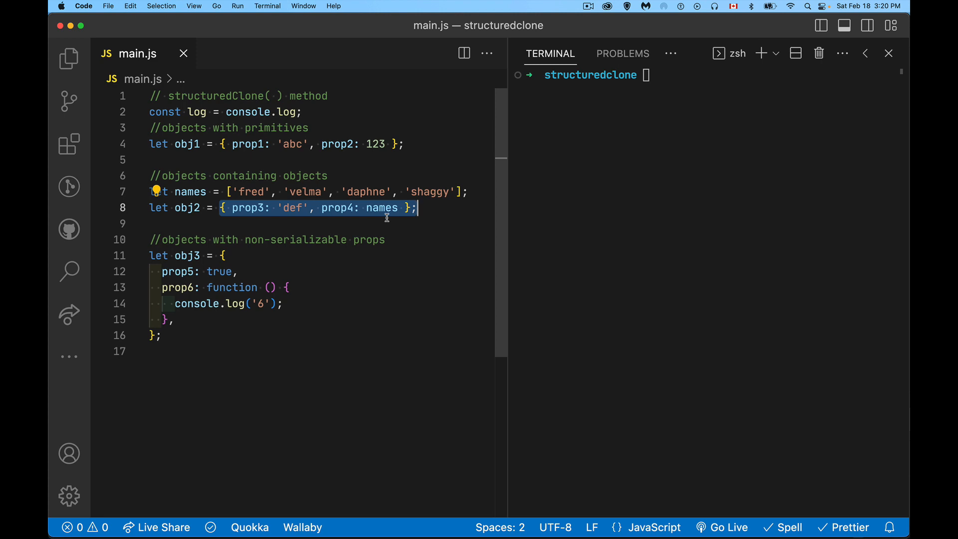
mouse_move(253, 261)
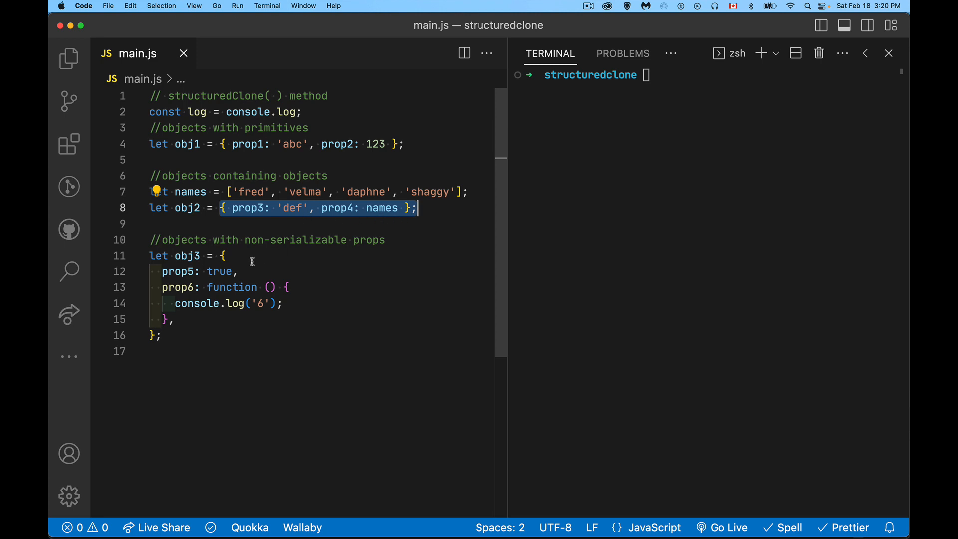
mouse_move(221, 278)
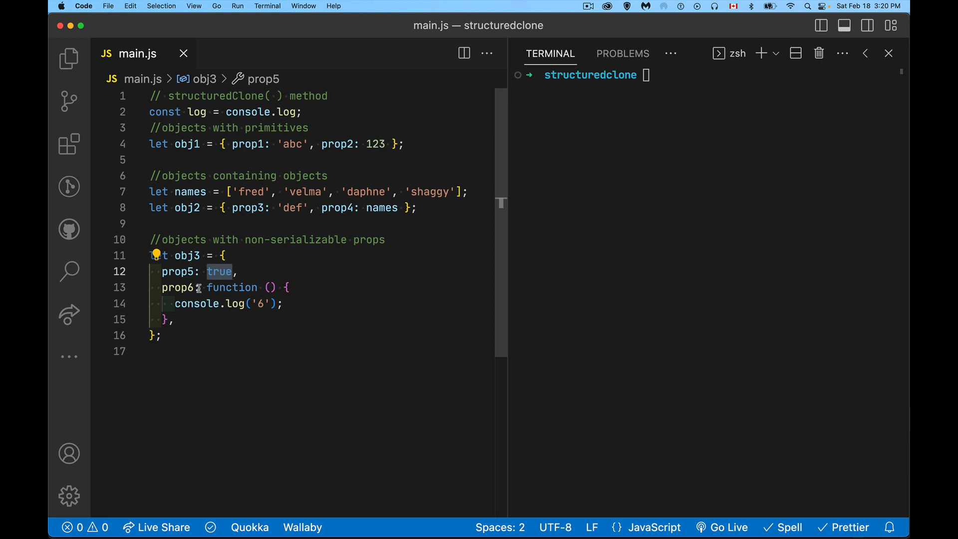
drag(207, 272, 175, 318)
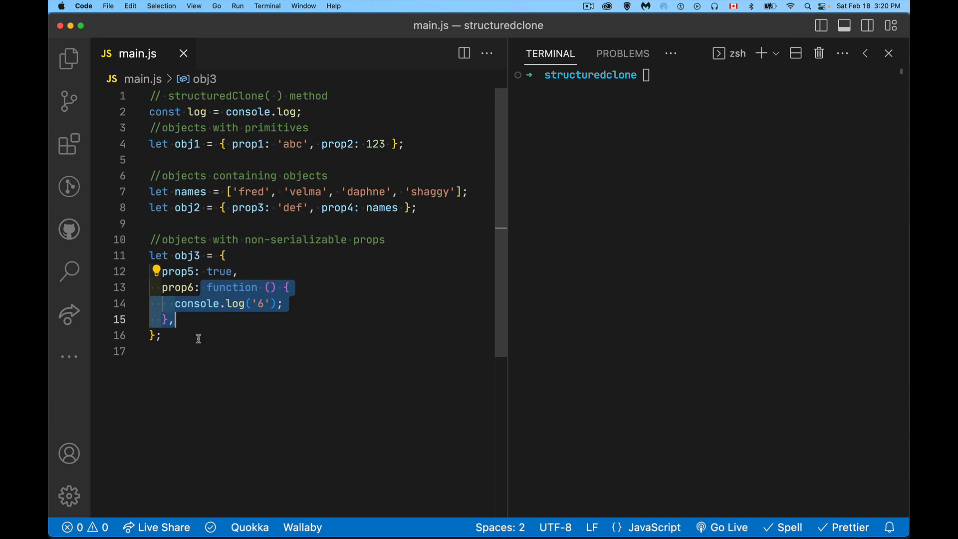
mouse_move(335, 307)
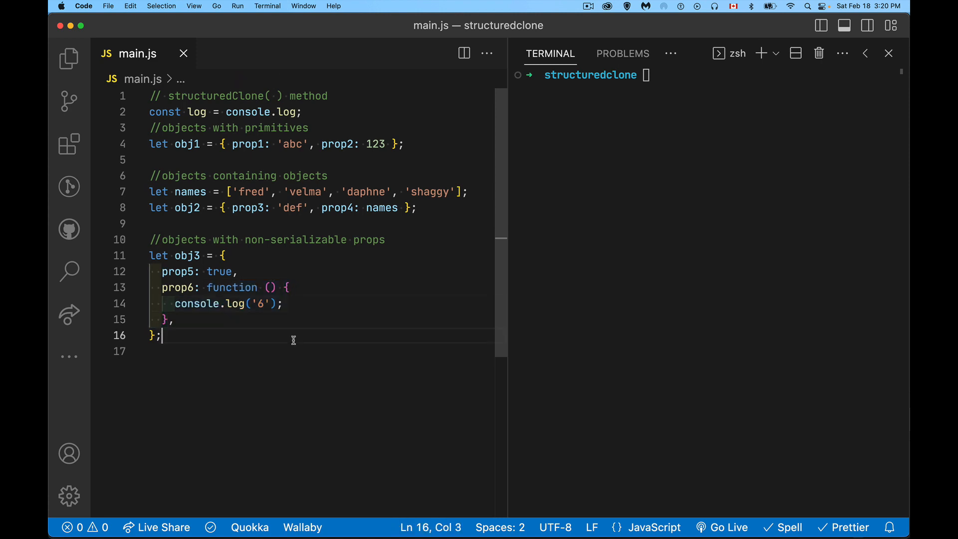
mouse_move(210, 359)
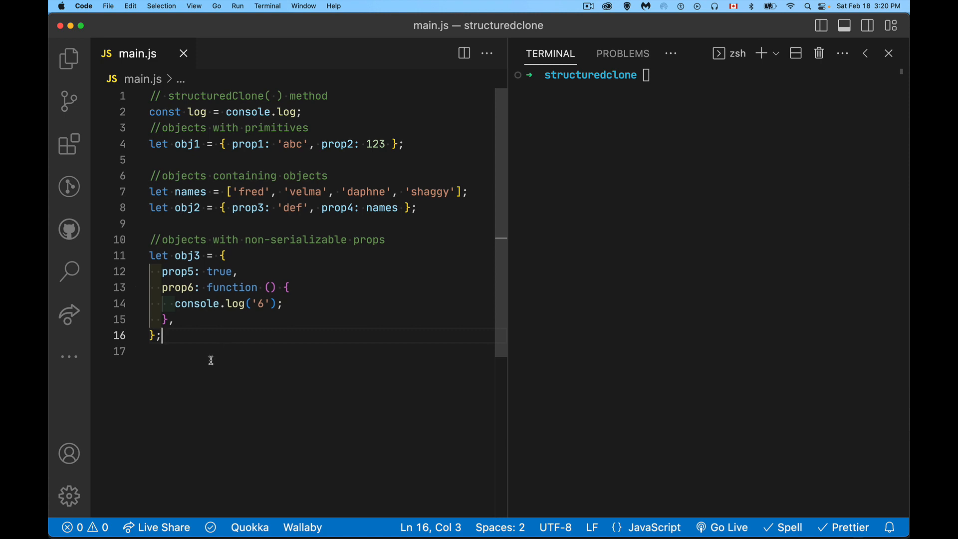
key(enter)
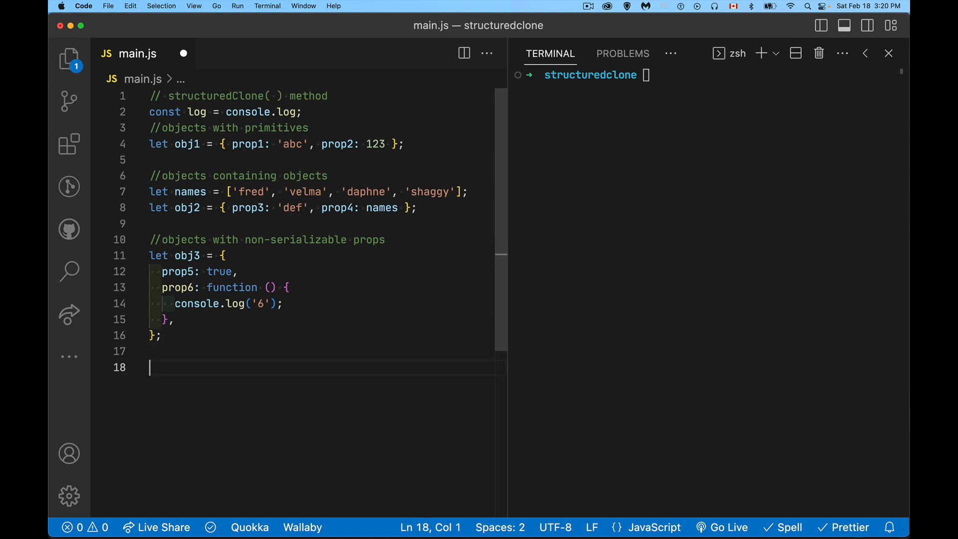
text(let num =)
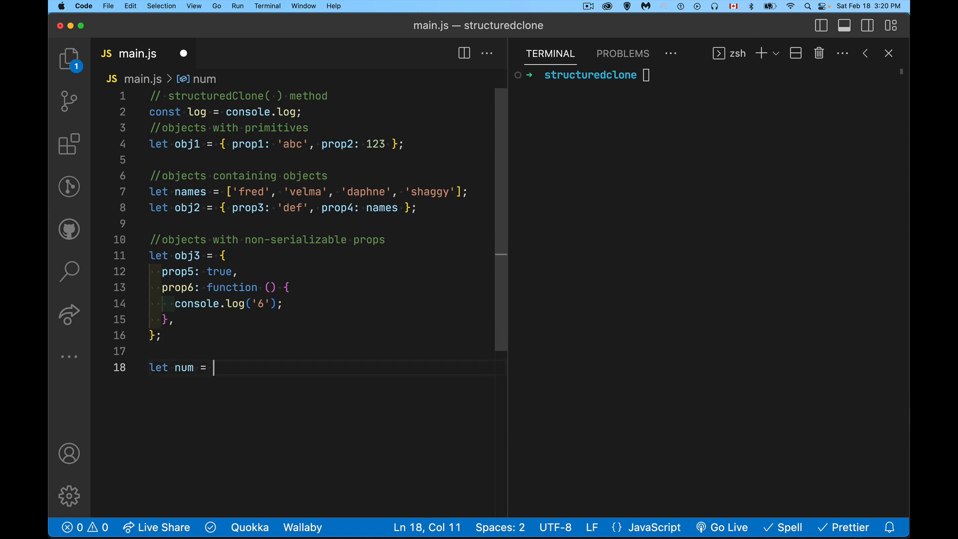
text(8;)
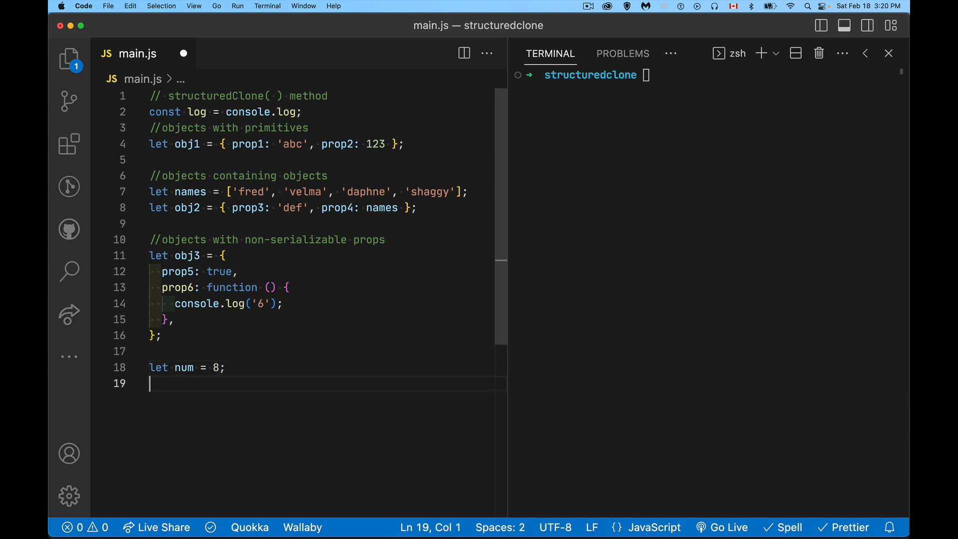
Step: Add let other = num; with the comment '//actually copying'
text(let other)
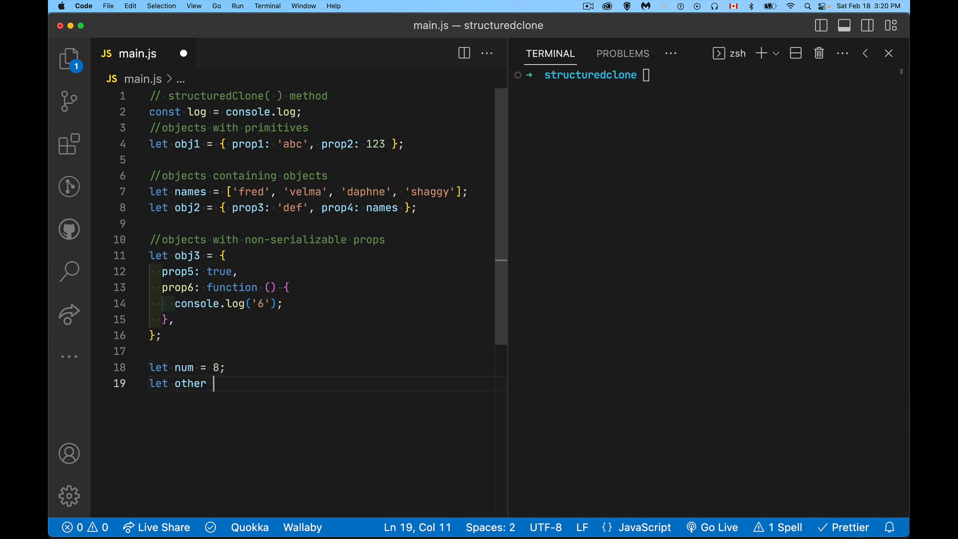
text(= num;)
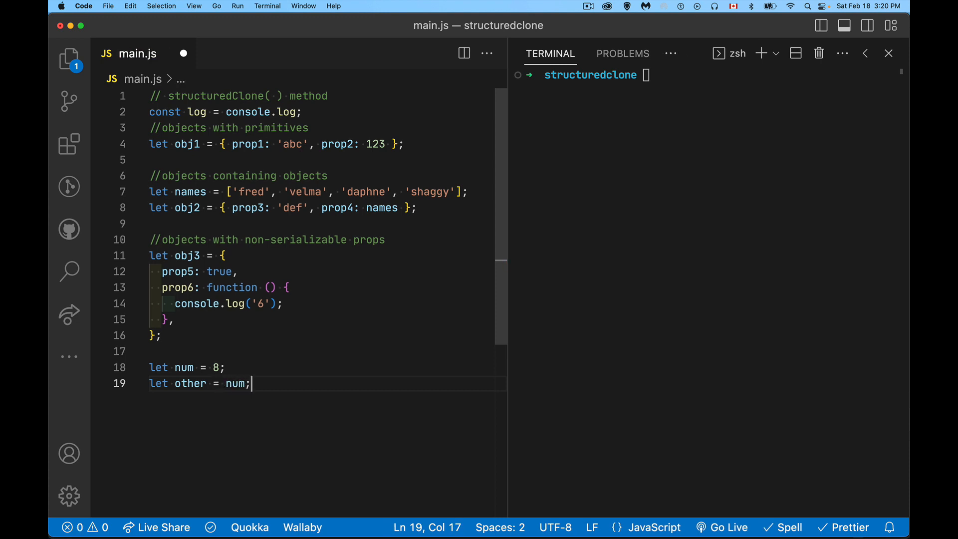
text(//act)
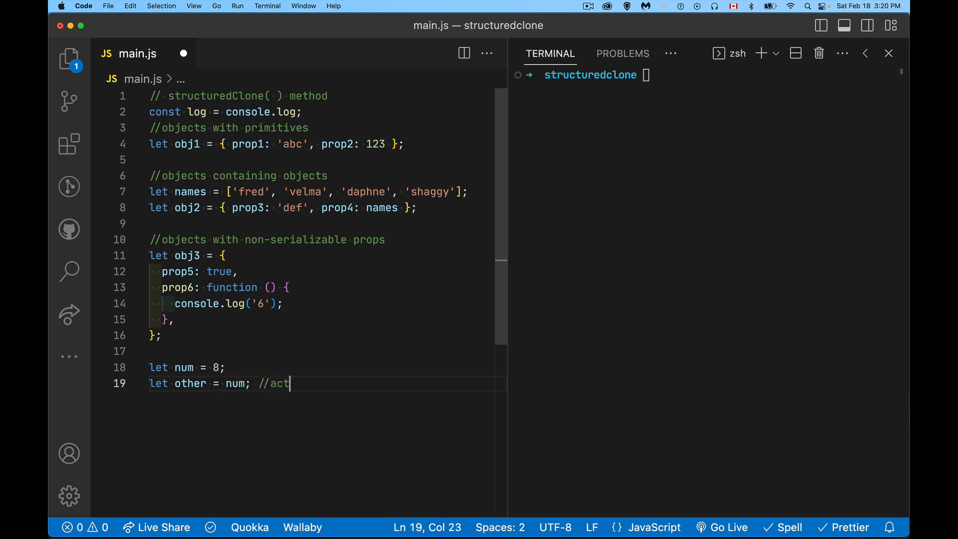
text(ually copying)
text(let)
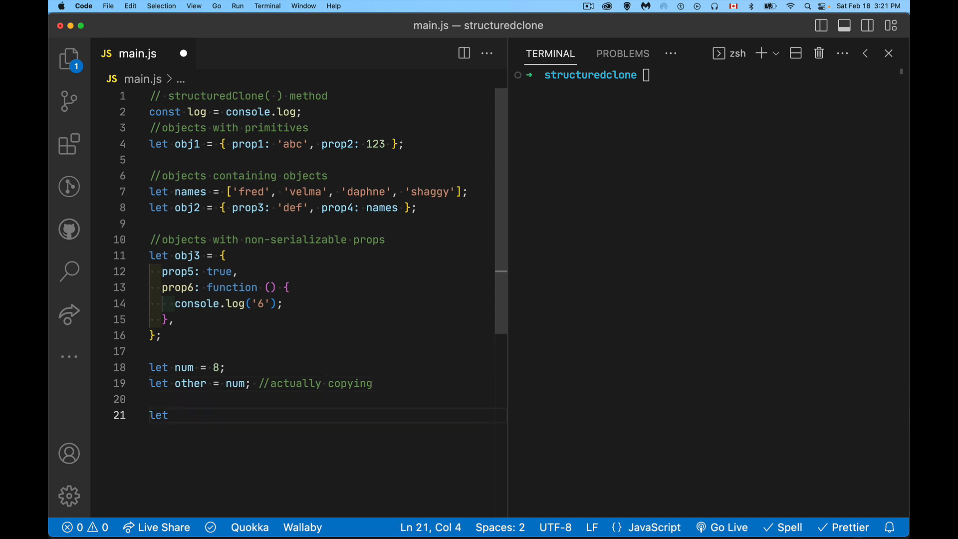
Step: Add let pointer1 = obj1; //copy the ref and begin the log('pointer1', pointer1 === obj1) line
text(pointer)
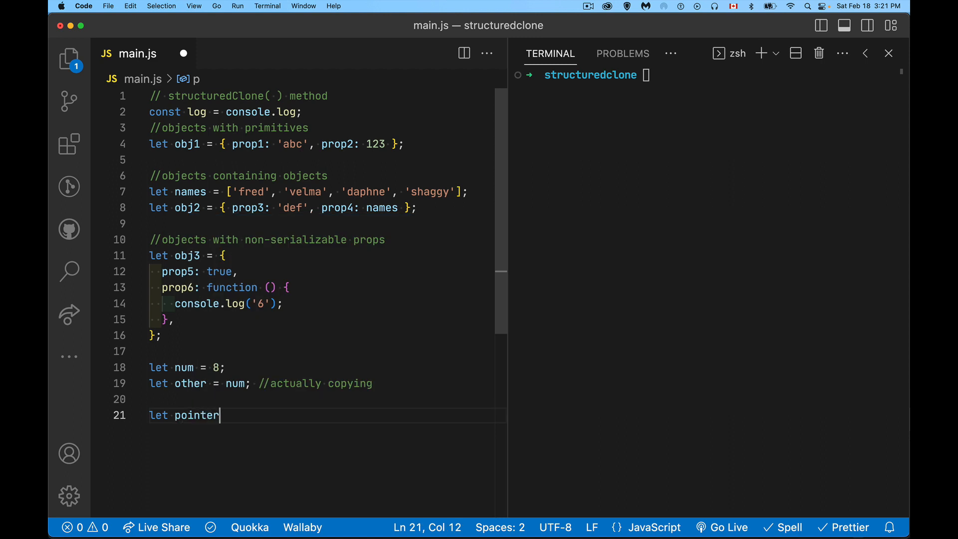
text(1 = obj1;)
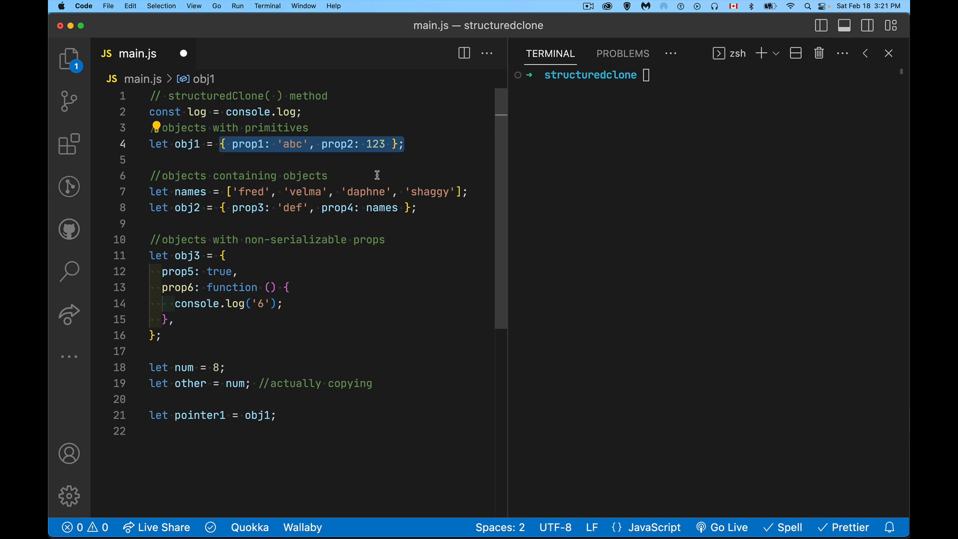
mouse_move(188, 149)
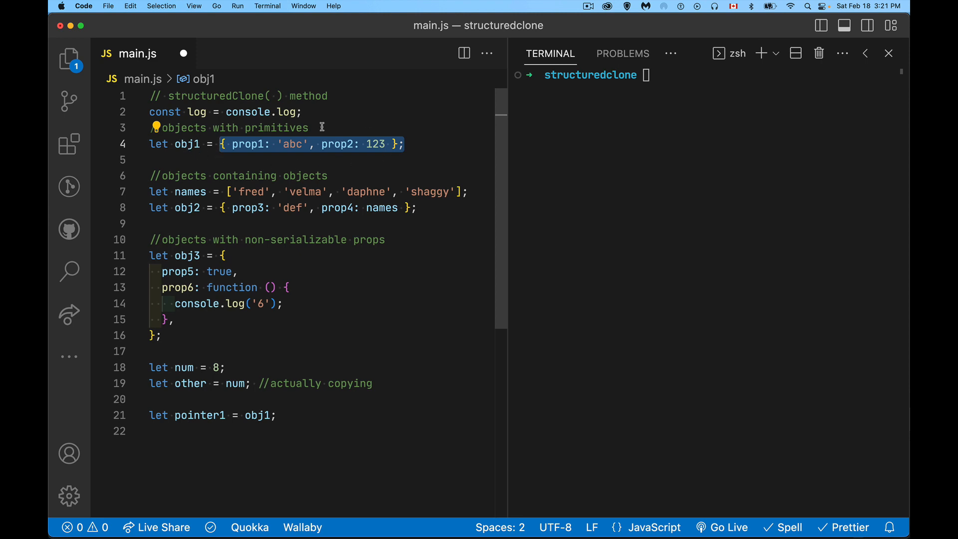
mouse_move(265, 401)
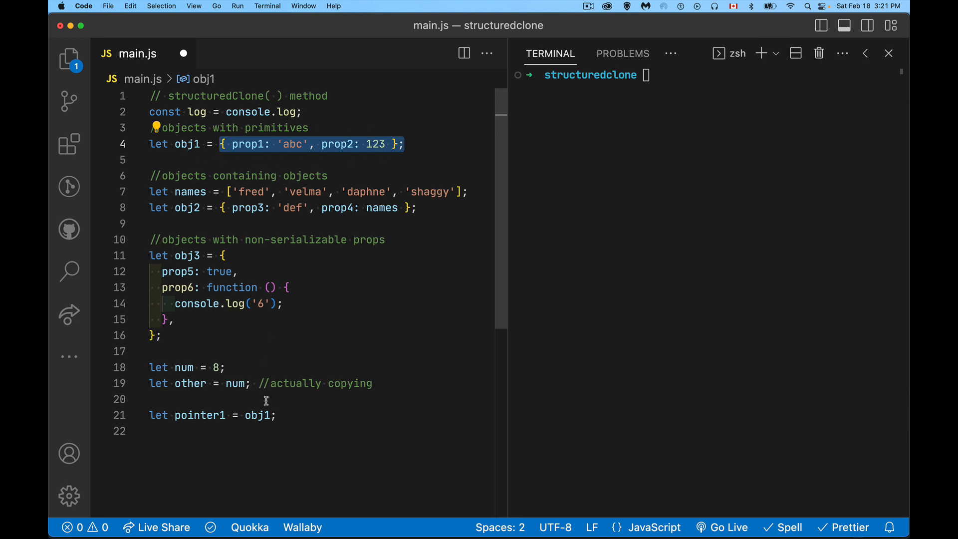
text(//)
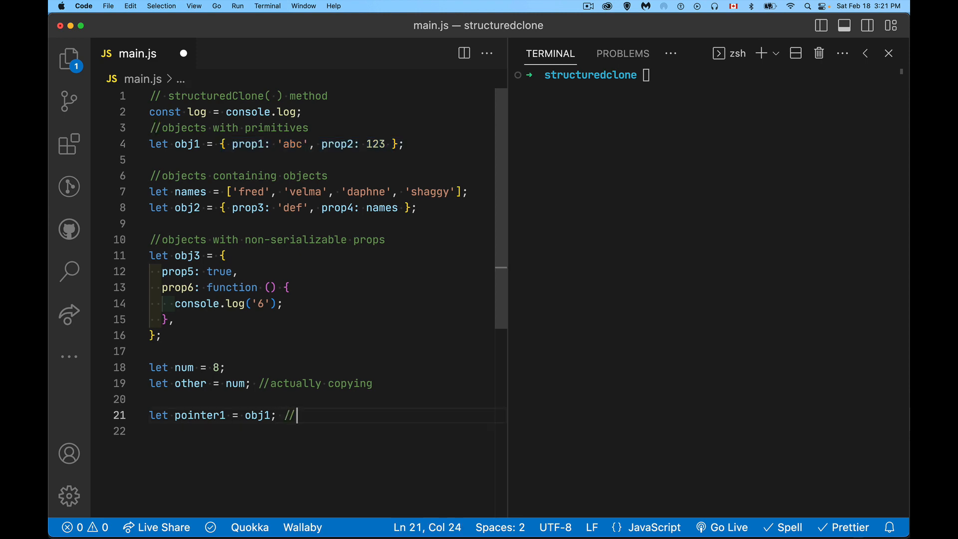
text(copy the)
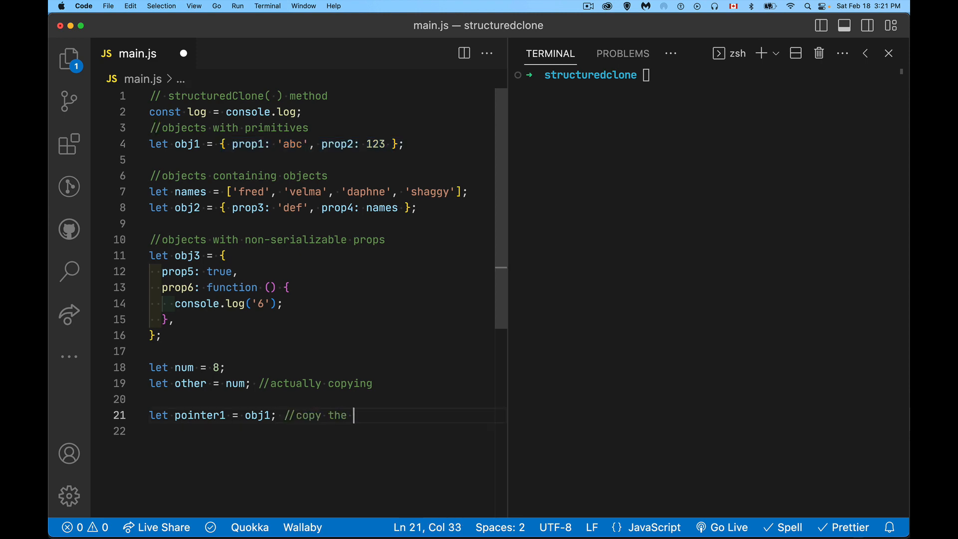
text(ref)
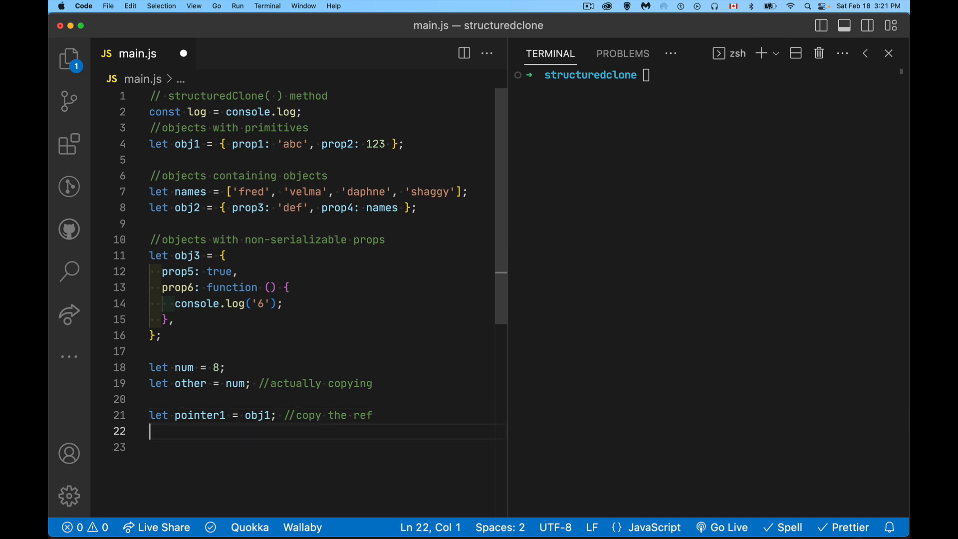
text(c)
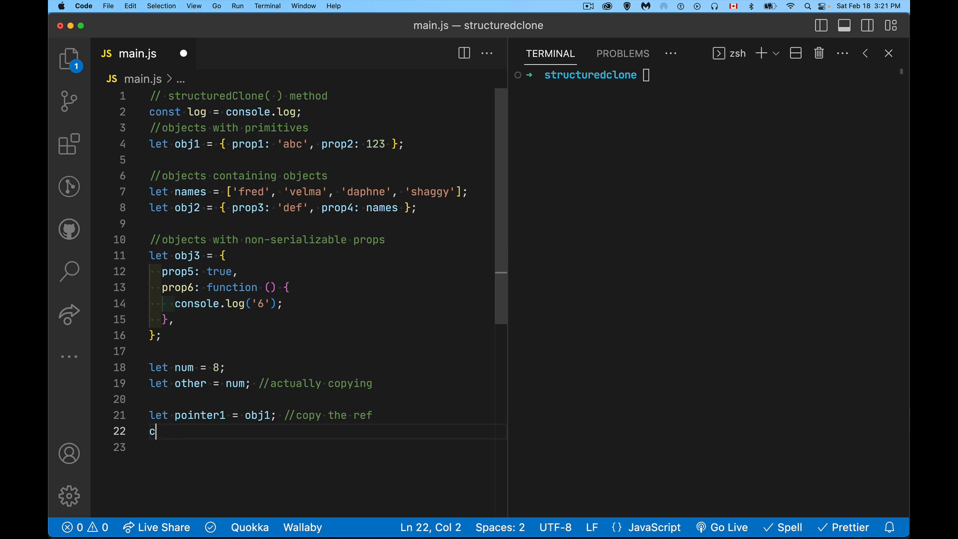
text(log('pointer1', pointer1 ===)
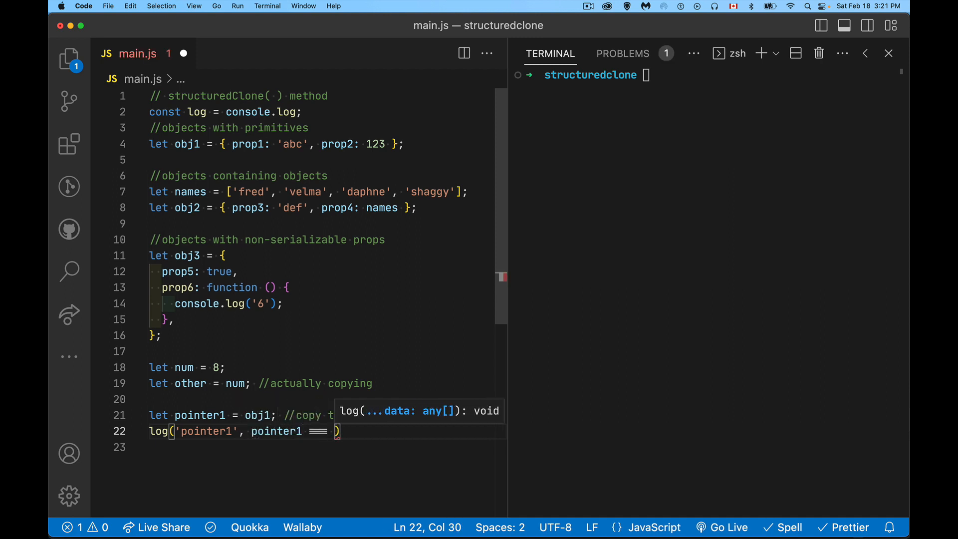
Step: Finish the pointer1 === obj1 log and run node main.js, printing 'pointer1 true'
text(obj1)
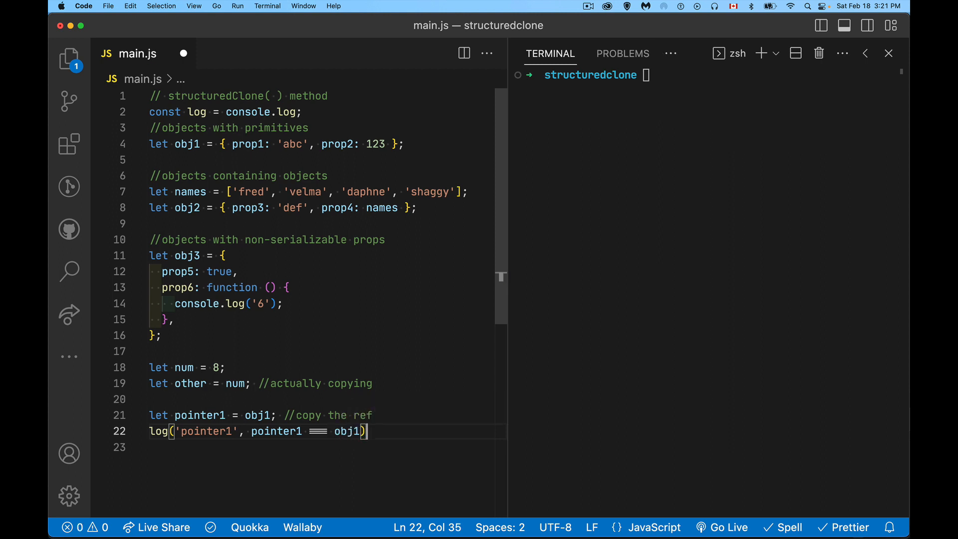
text(;)
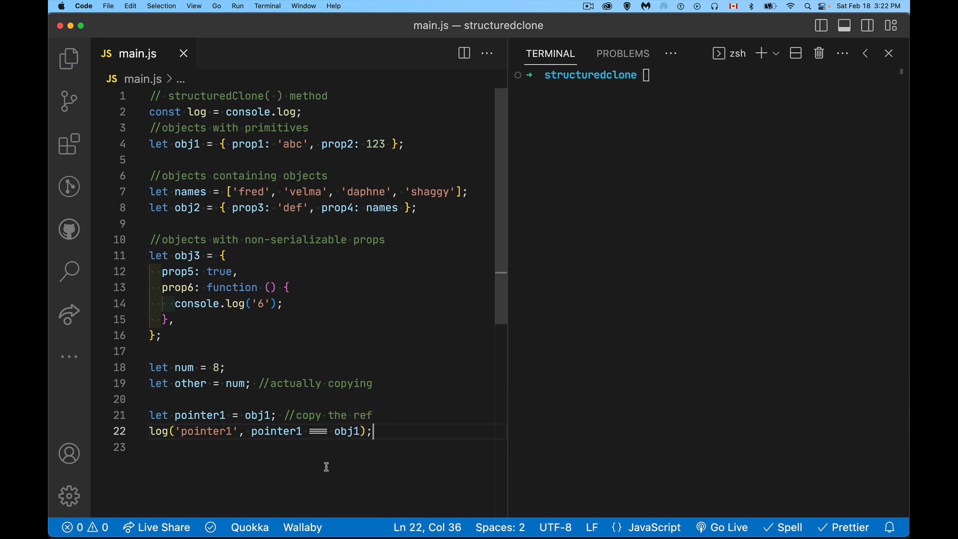
text(m)
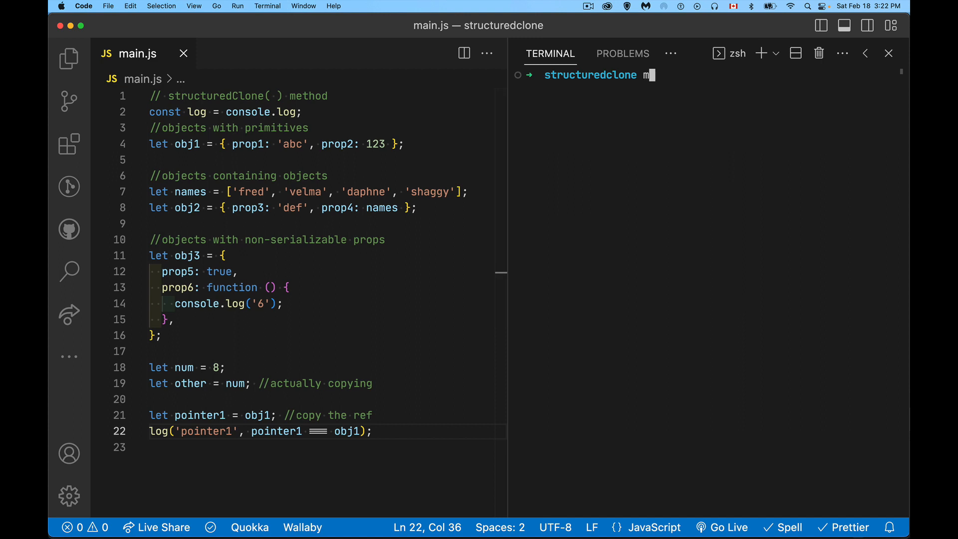
text(ode)
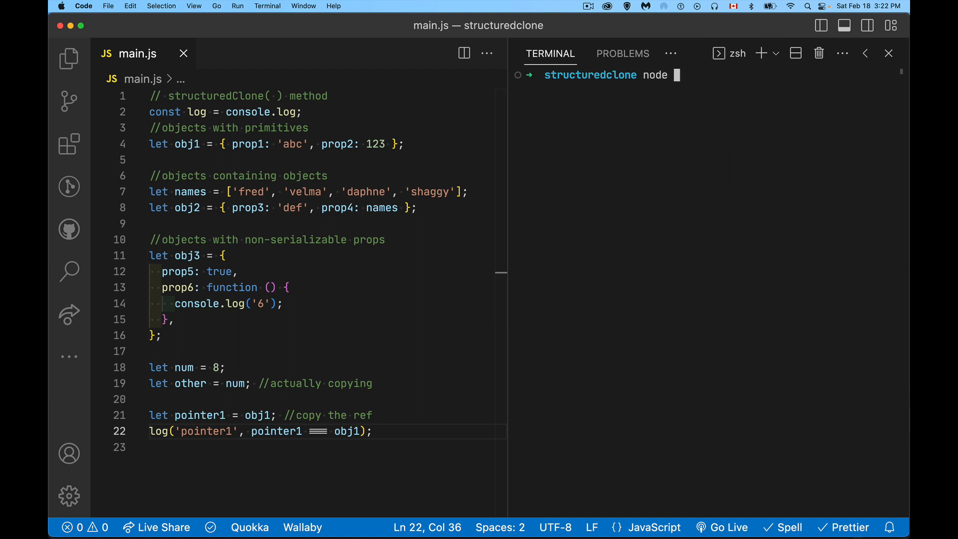
text(main.js)
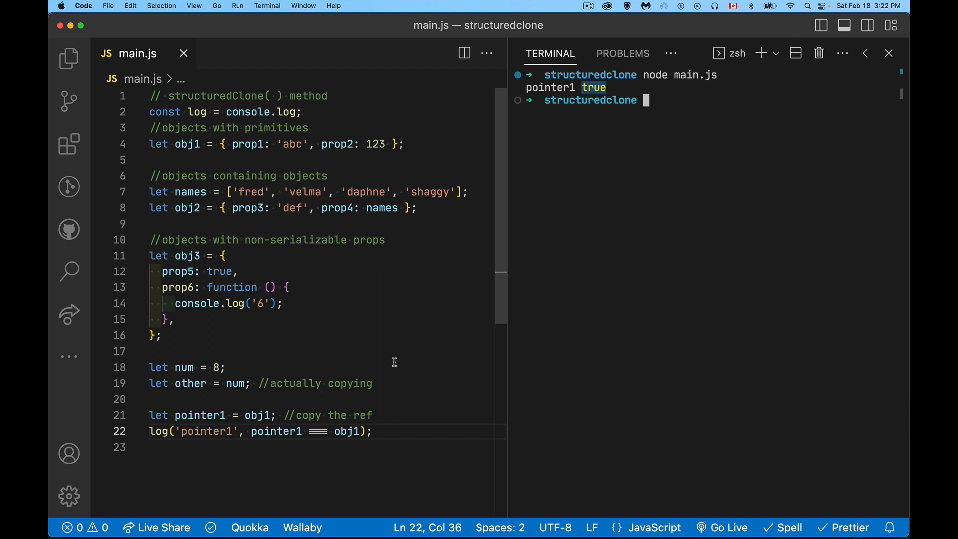
mouse_move(321, 448)
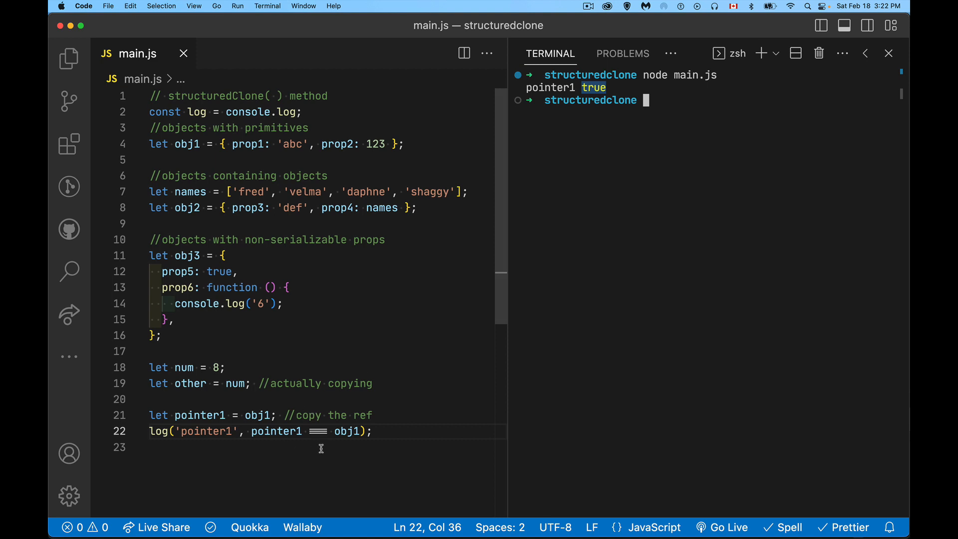
mouse_move(373, 303)
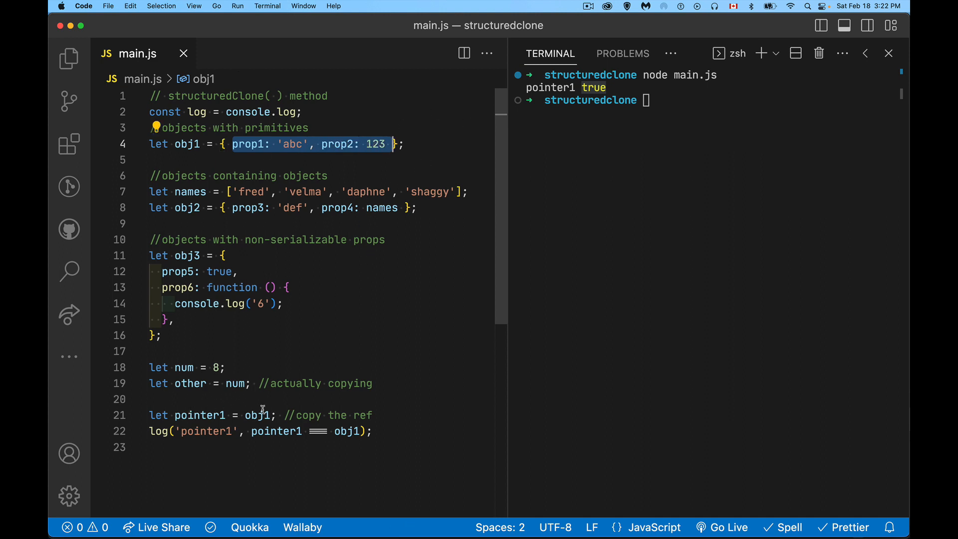
mouse_move(266, 399)
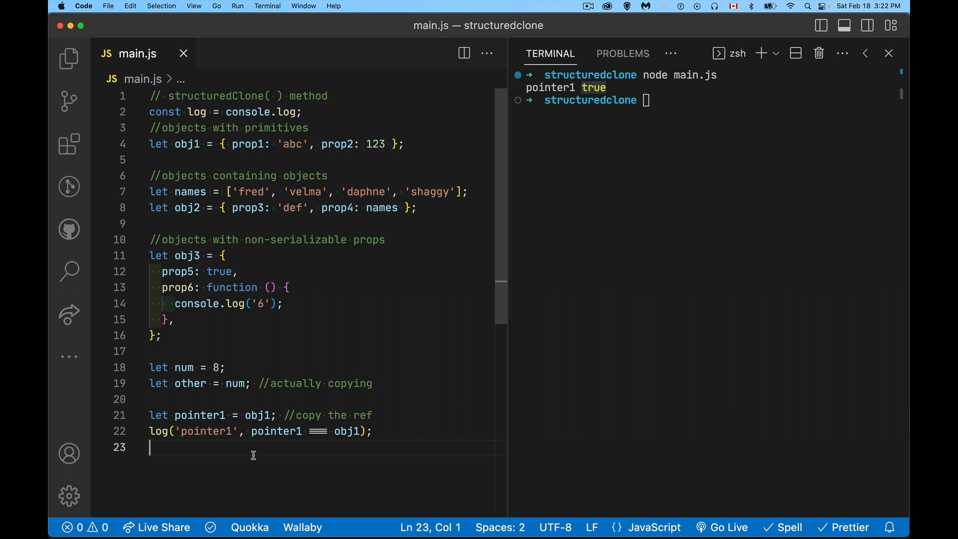
Step: Add let spread1 = {...obj1}; on a new line, pointing out obj1's prop1 and prop2
key(enter)
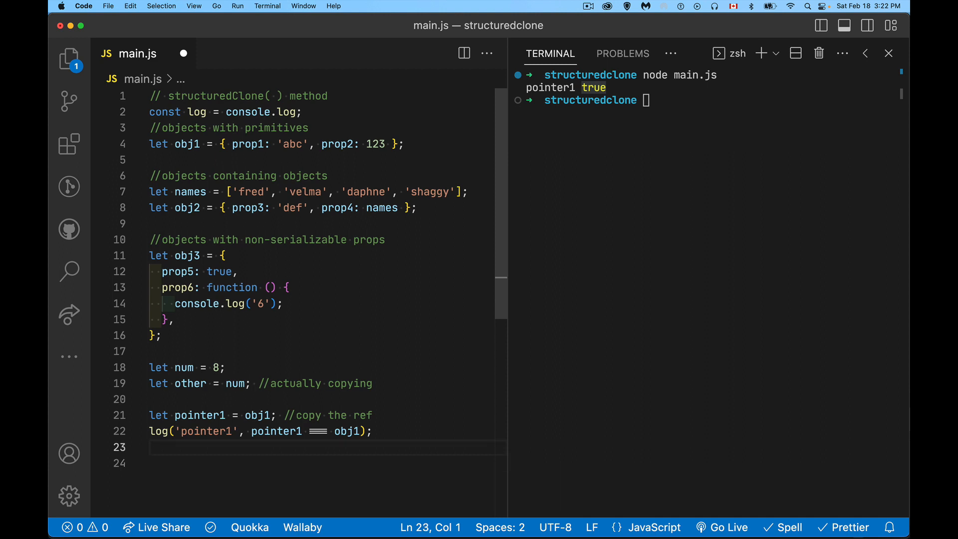
text(let spr)
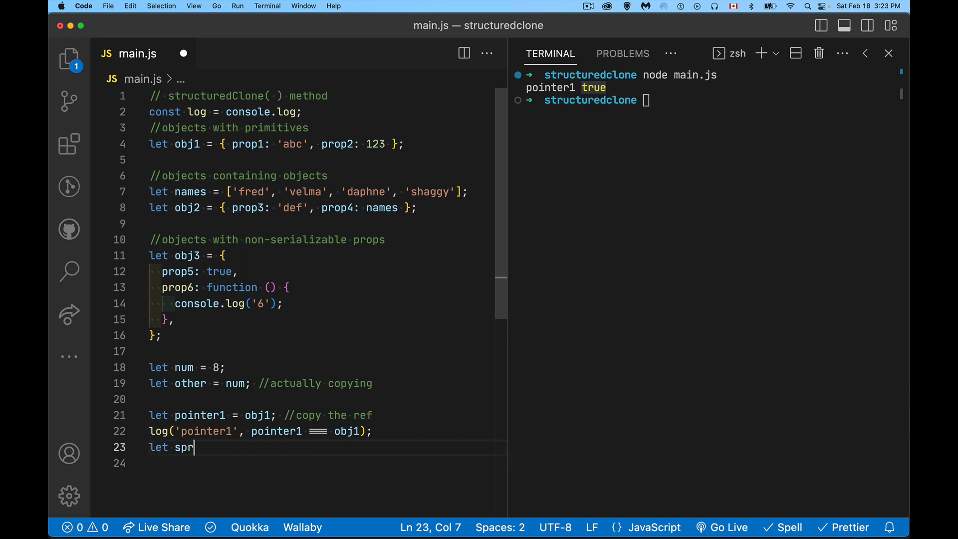
text(ead1 =)
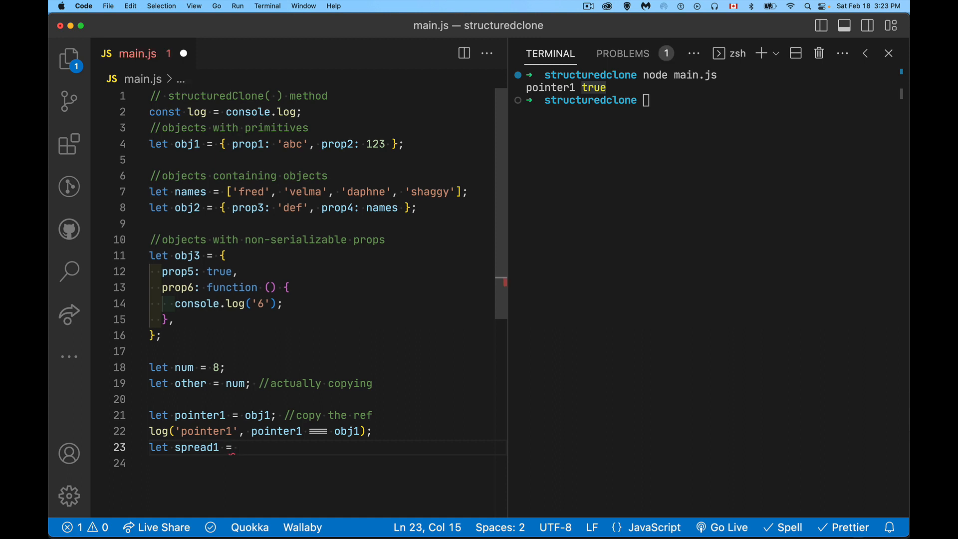
text(obj1)
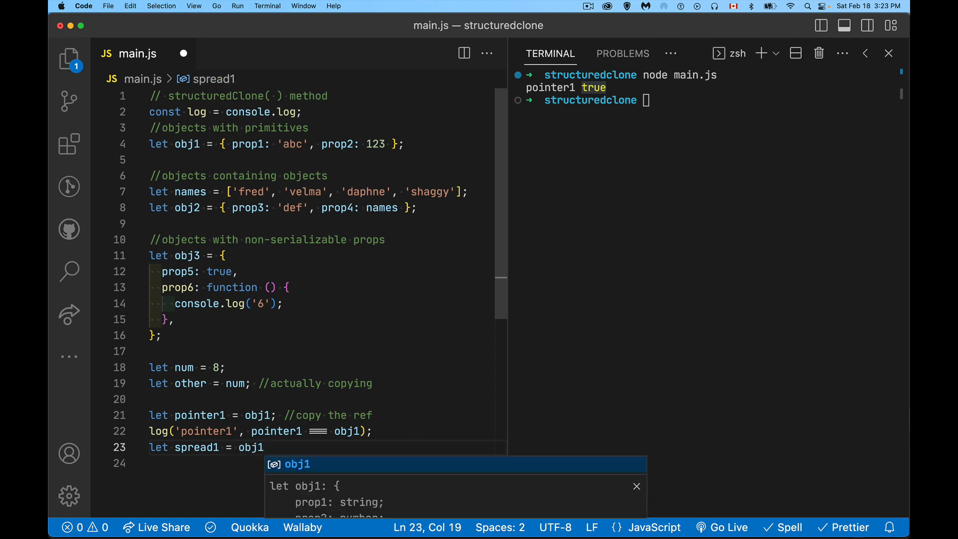
text(})
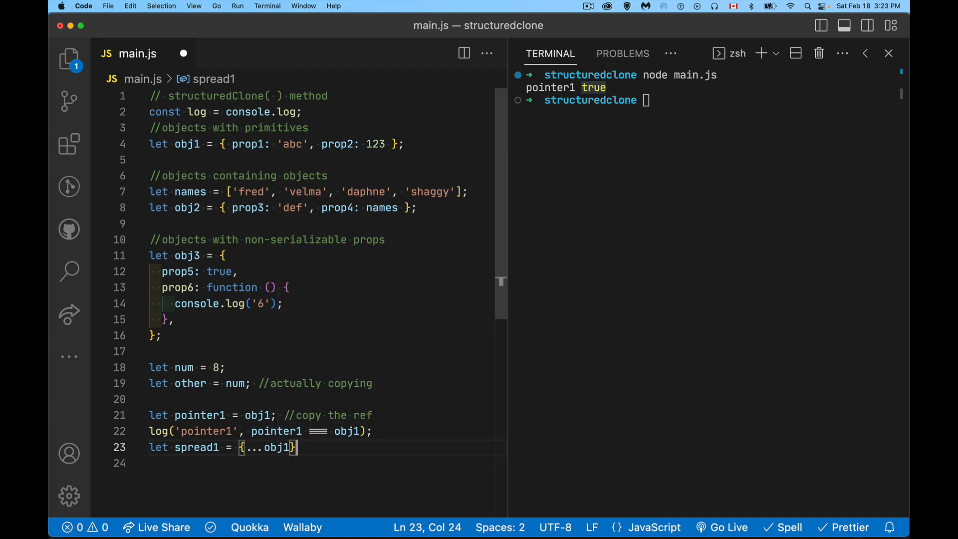
key(enter)
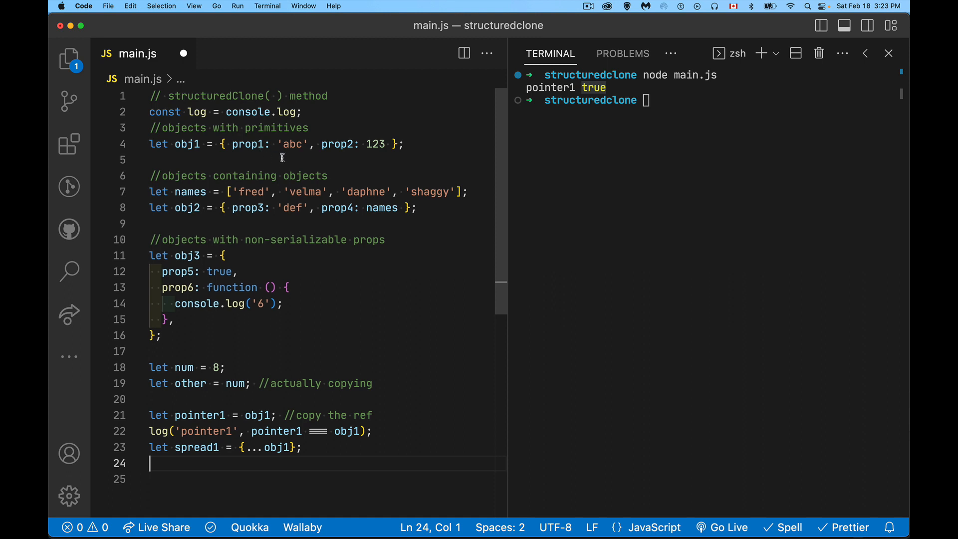
double_click(248, 144)
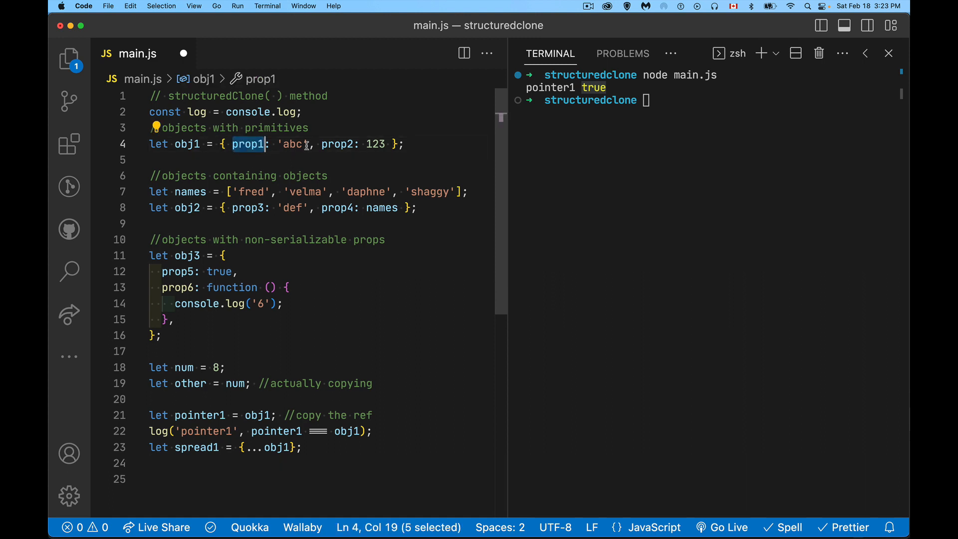
double_click(337, 144)
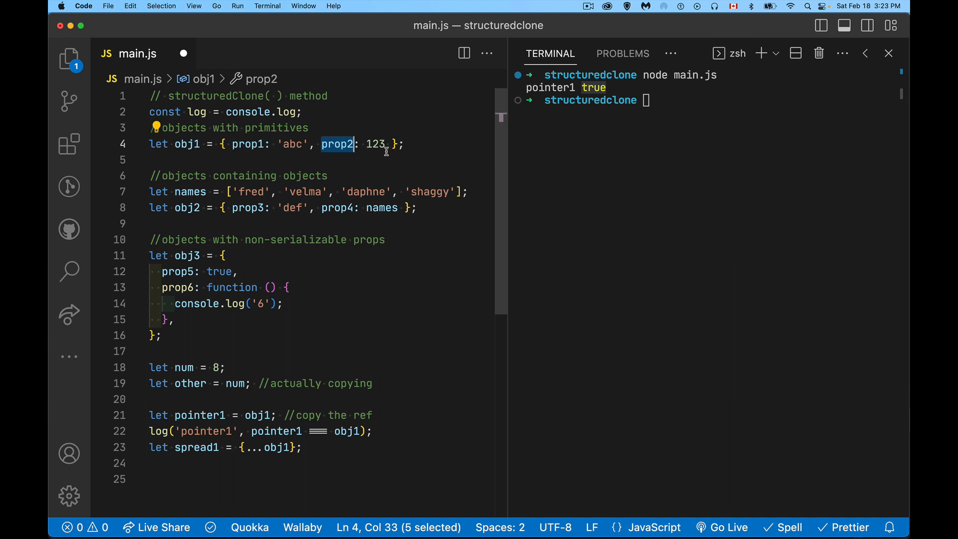
mouse_move(179, 396)
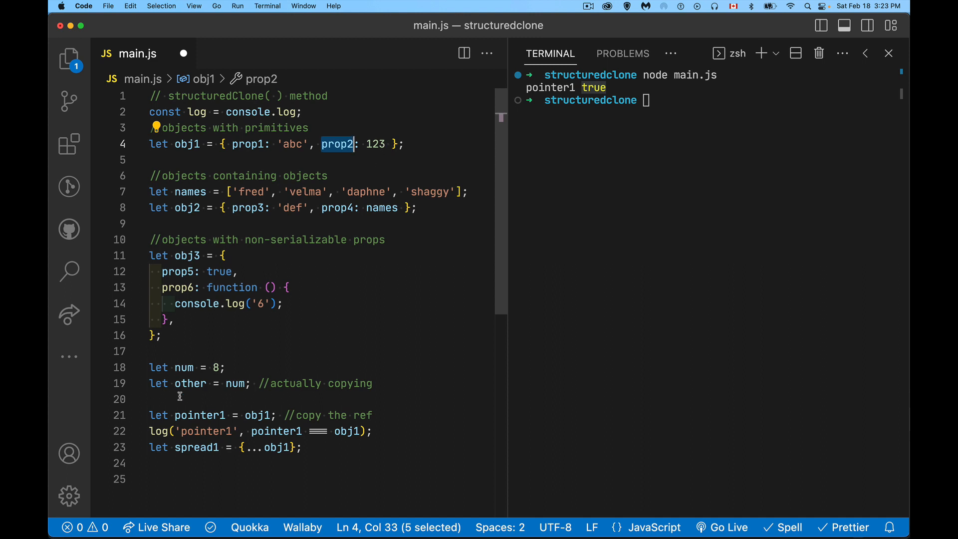
mouse_move(326, 341)
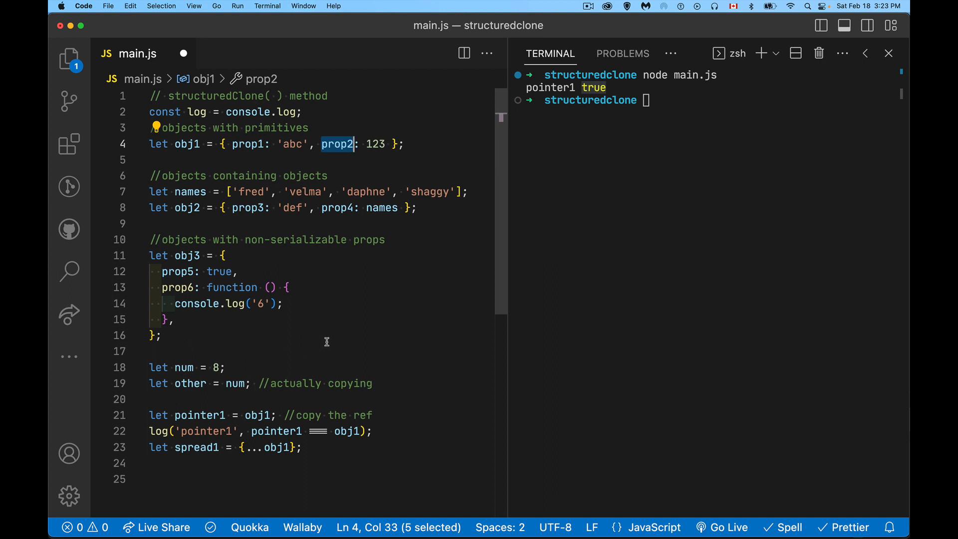
mouse_move(269, 466)
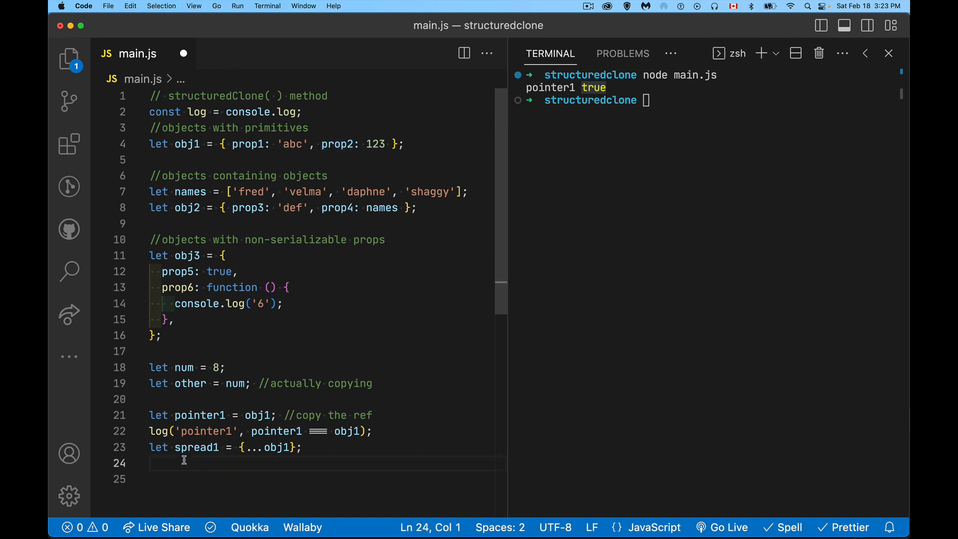
Step: Add log('spread1', obj1 === spread1) and rerun, printing 'spread1 false'
text(log('spread')
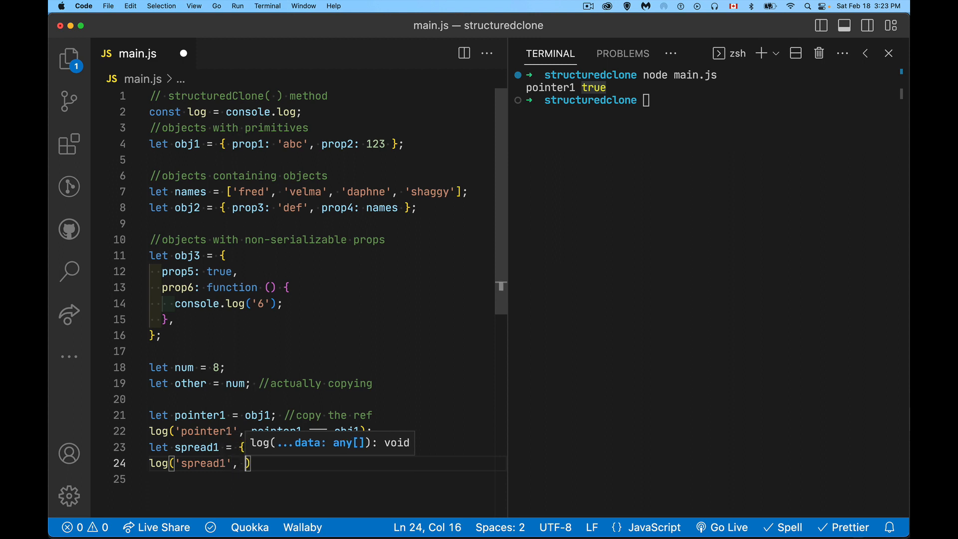
text(obj1 ===)
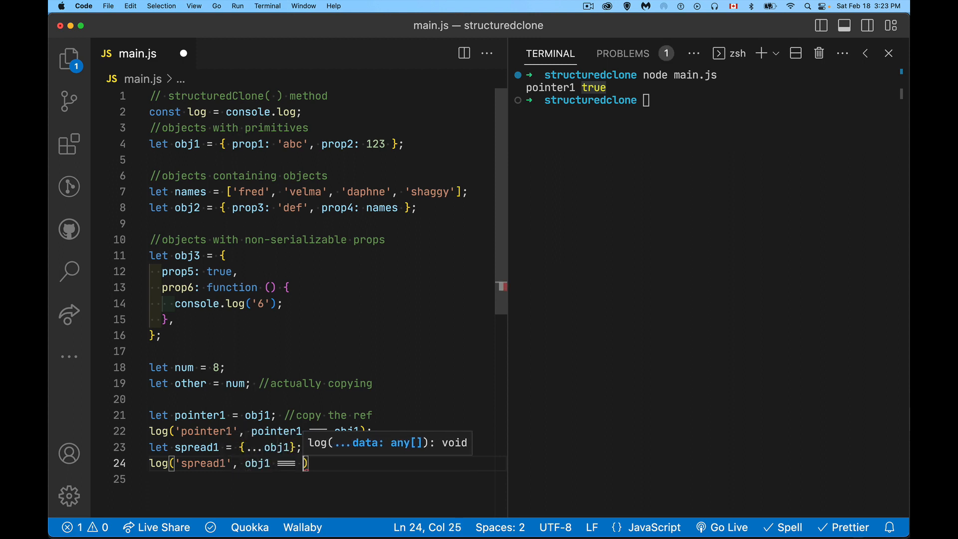
text(spread1)
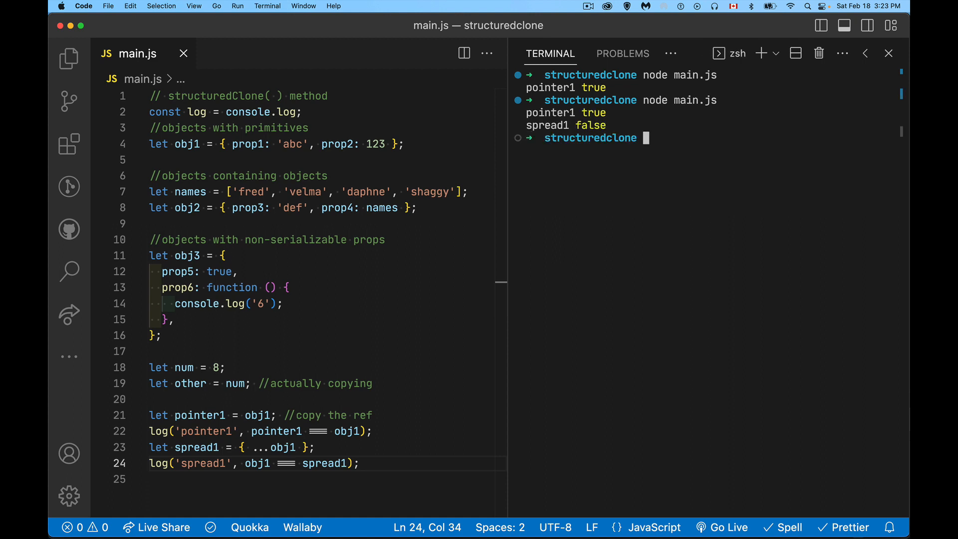
mouse_move(250, 451)
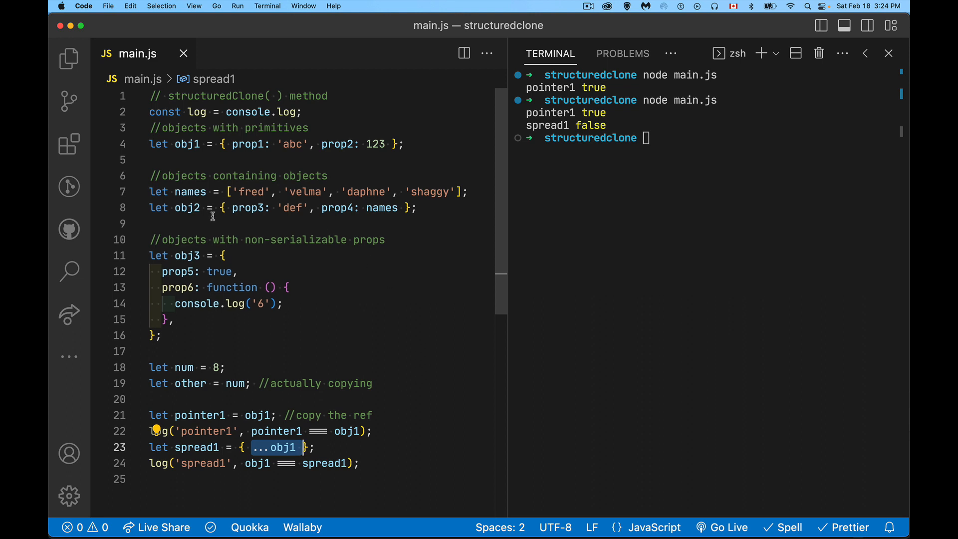
mouse_move(323, 184)
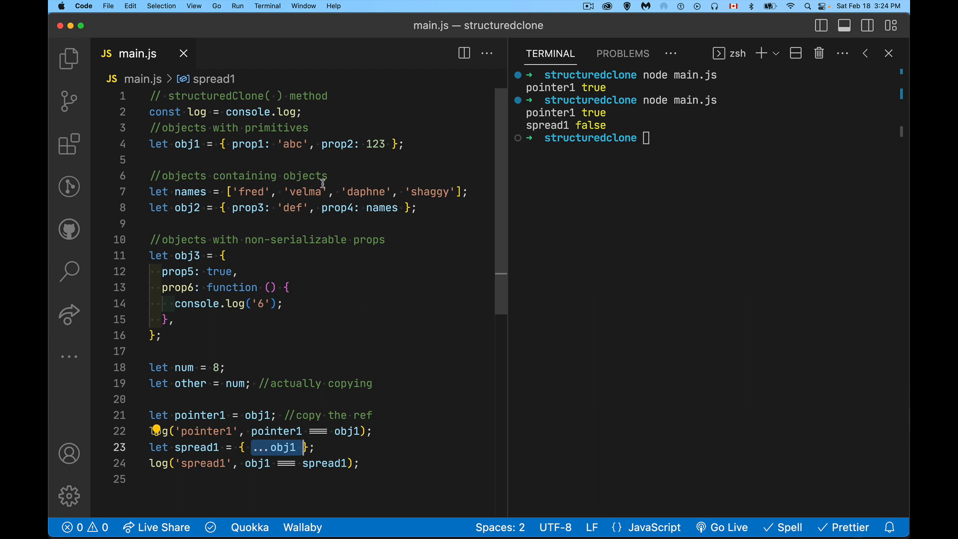
double_click(248, 208)
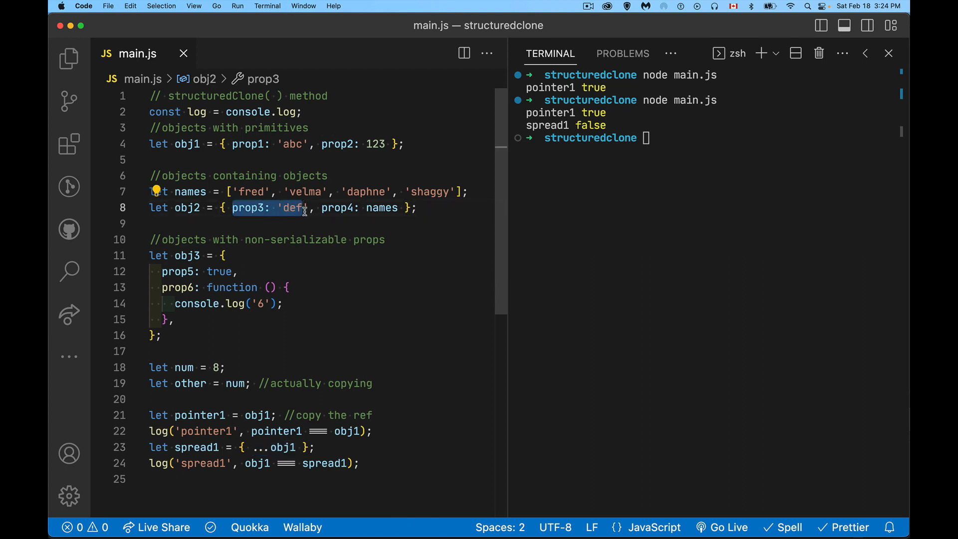
mouse_move(292, 446)
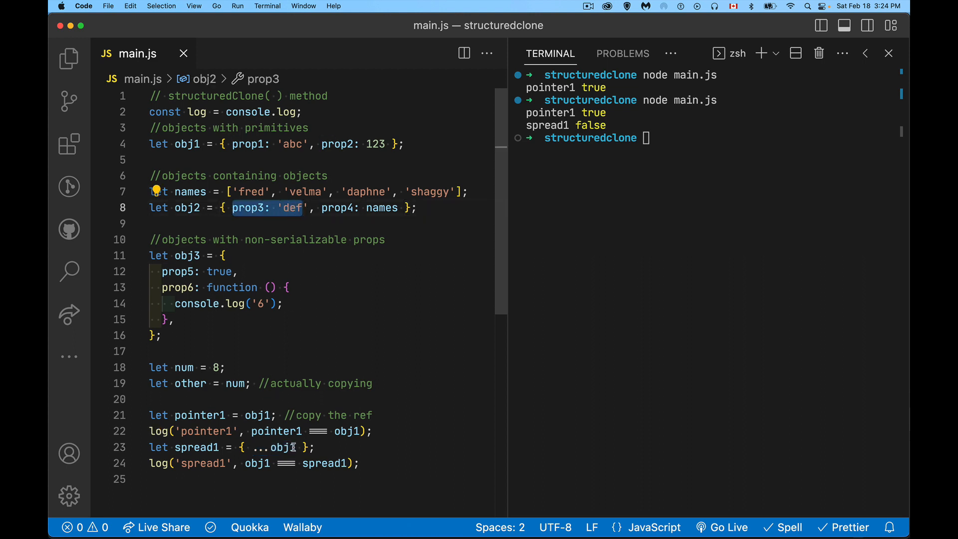
double_click(381, 208)
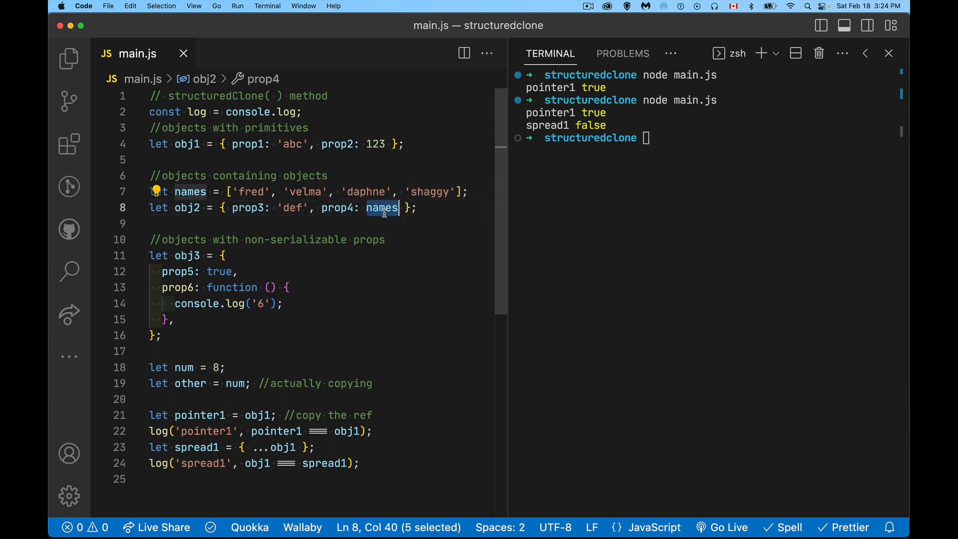
mouse_move(444, 269)
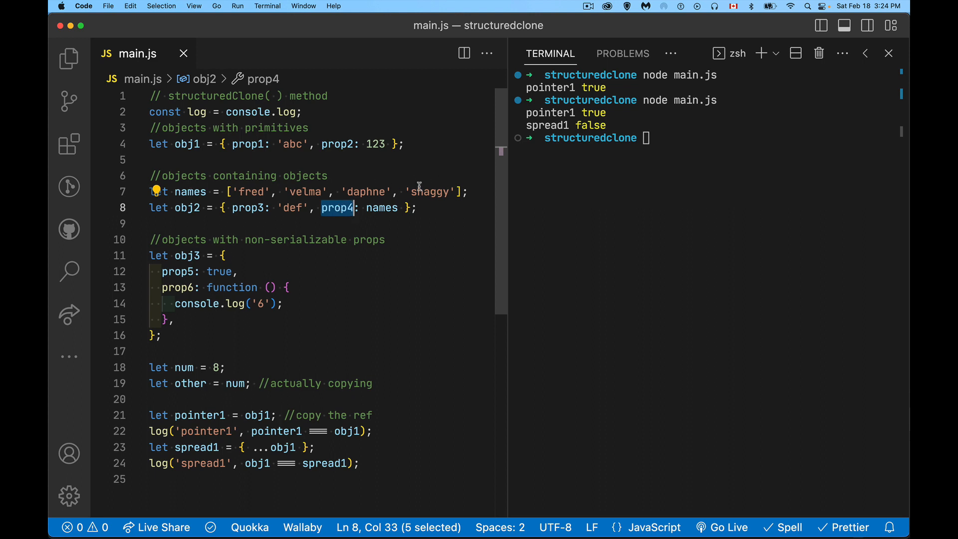
mouse_move(313, 234)
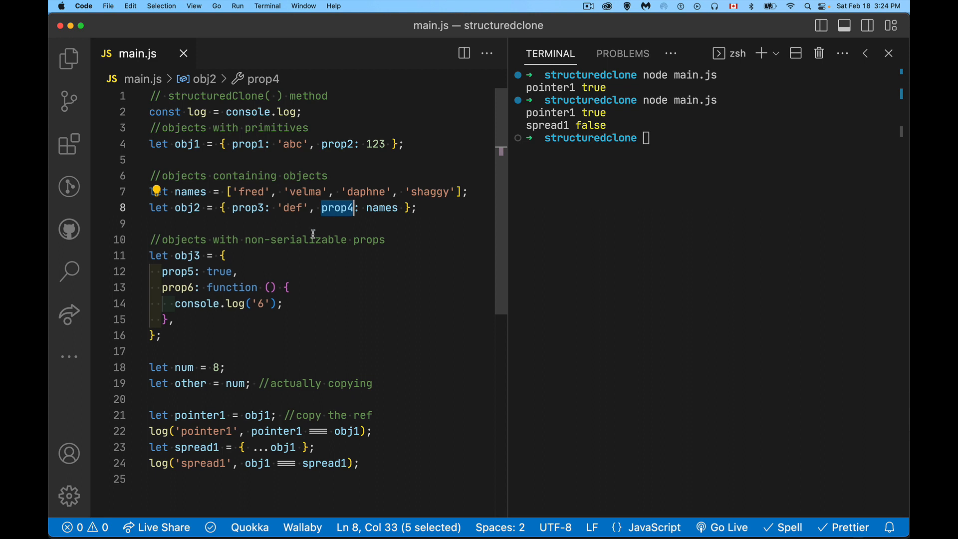
mouse_move(391, 229)
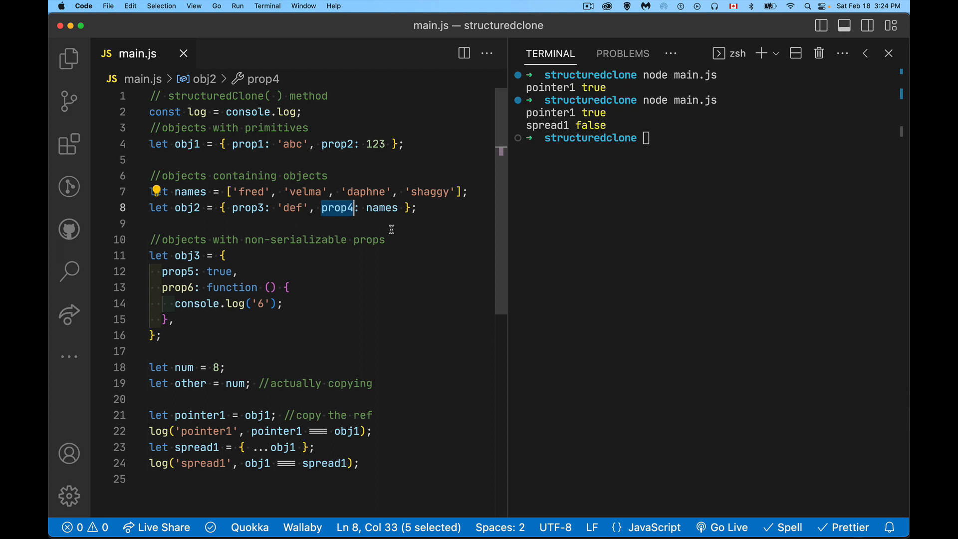
mouse_move(258, 218)
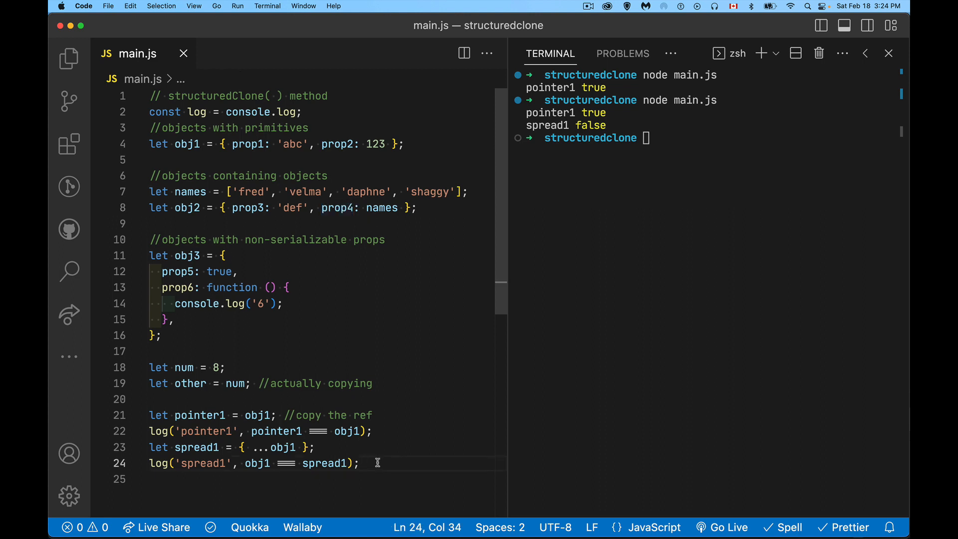
key(enter)
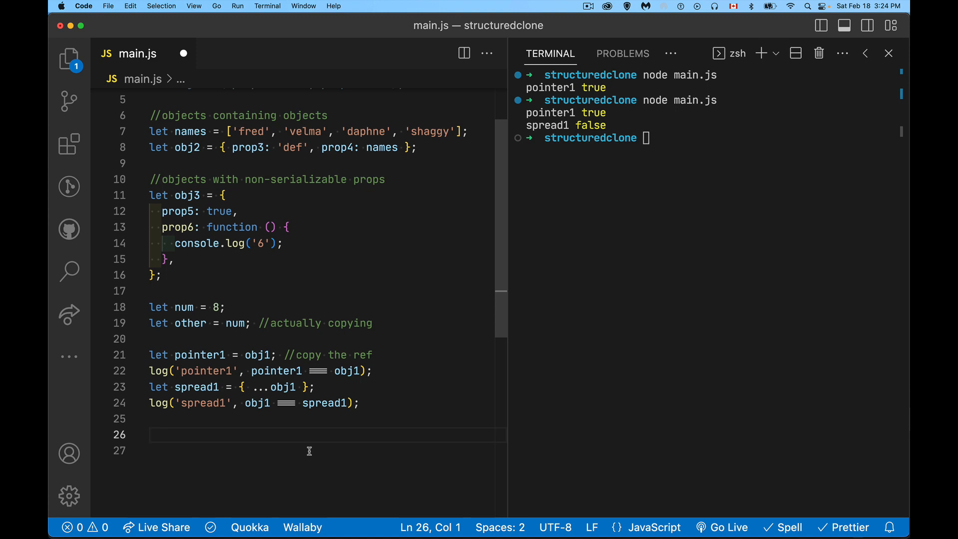
mouse_move(349, 147)
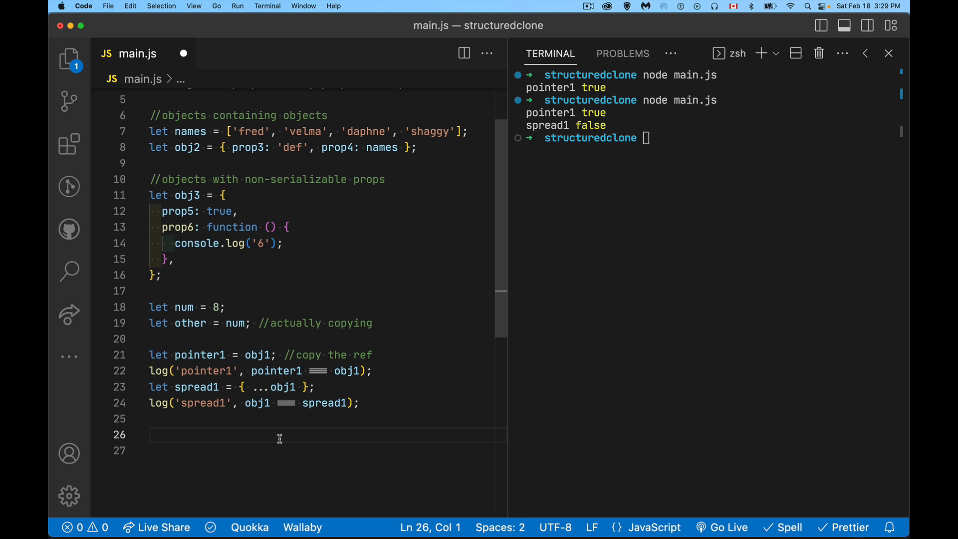
Step: Type let pointer2 = {...obj2}; on line 26
text(let p)
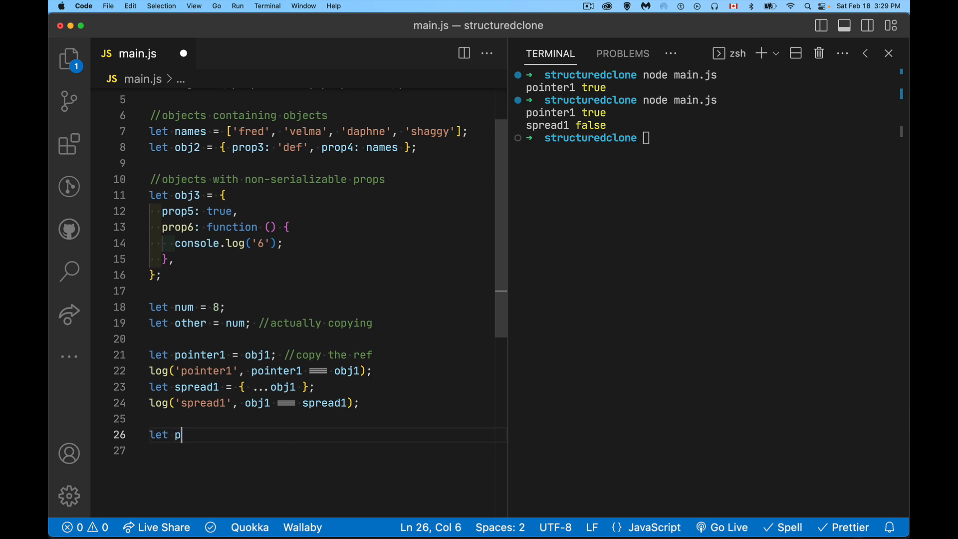
text(ointer)
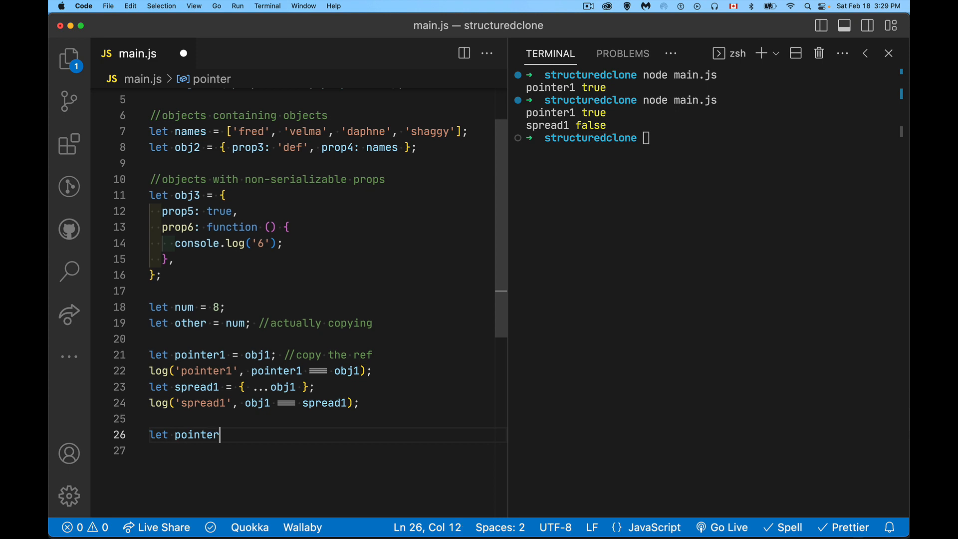
text(2 = {...obj2};)
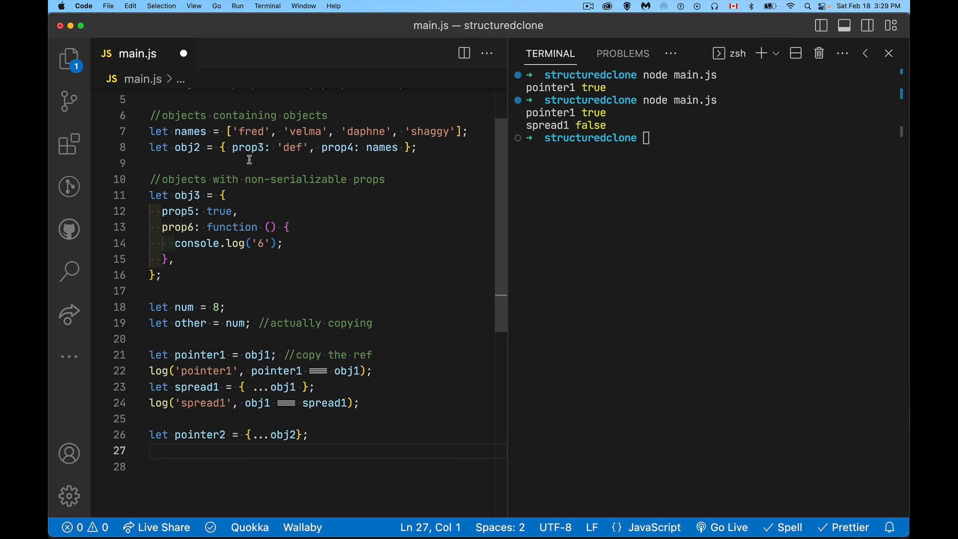
mouse_move(294, 161)
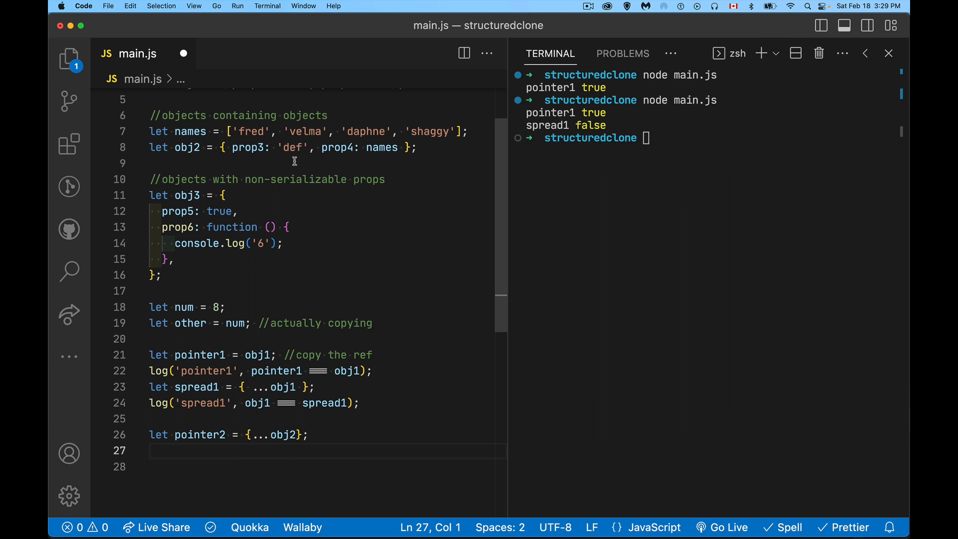
mouse_move(191, 438)
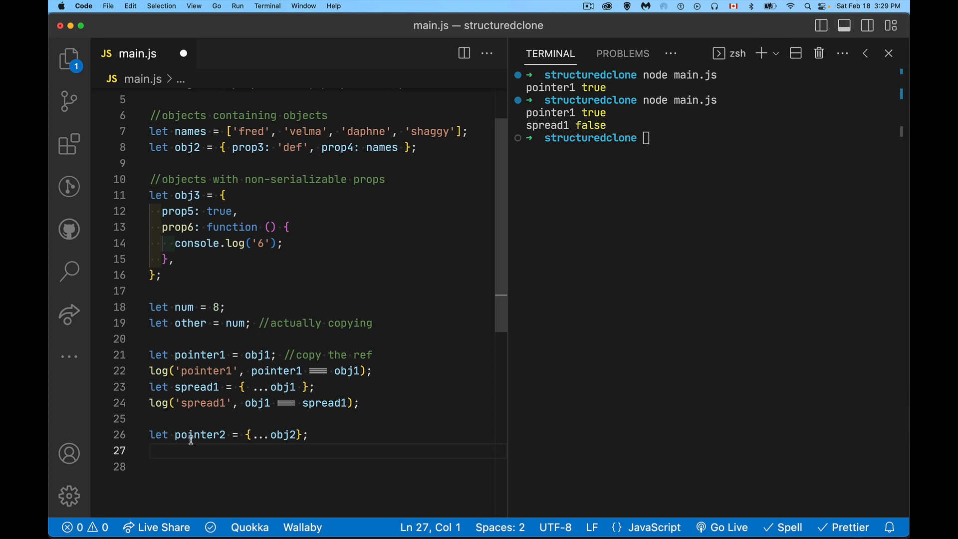
mouse_move(327, 340)
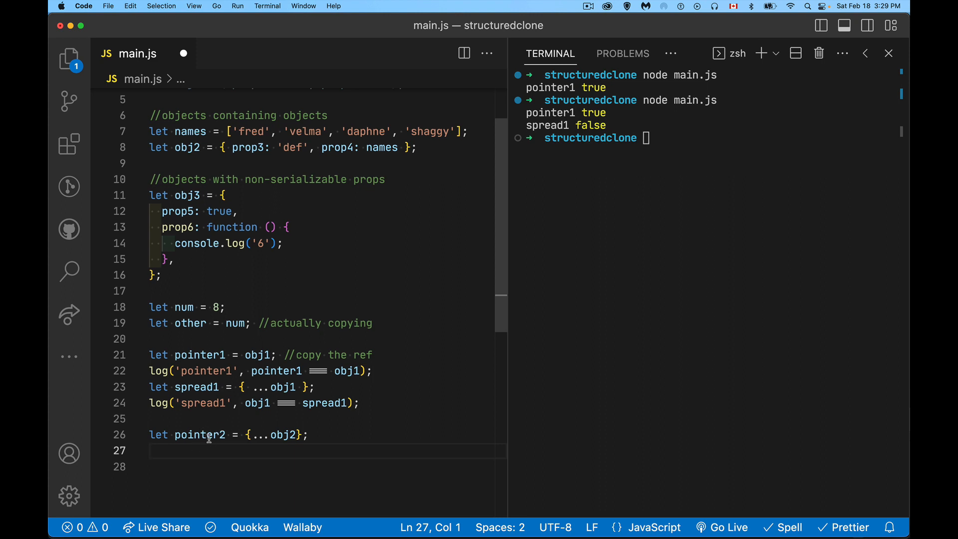
mouse_move(200, 434)
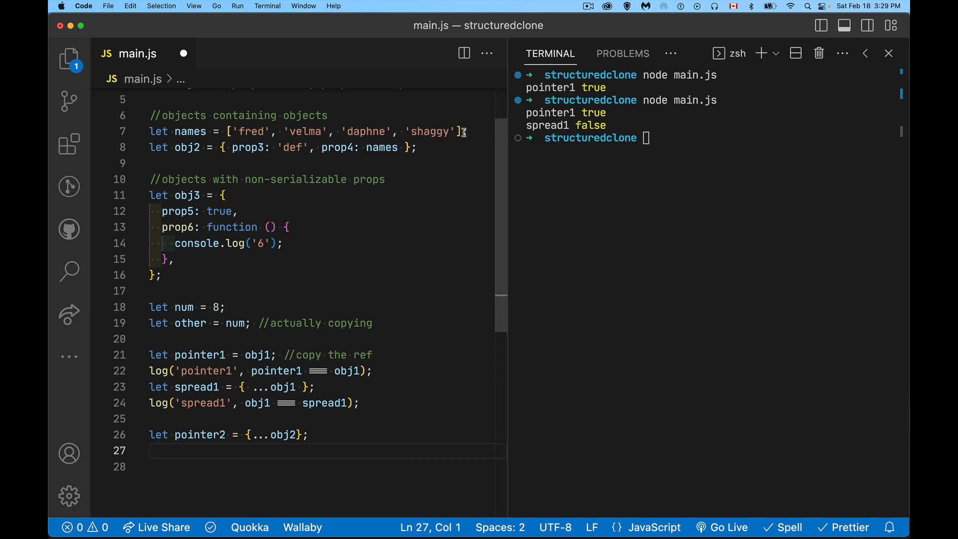
Step: Set pointer2.prop4 = [...names]; on line 27
text(po)
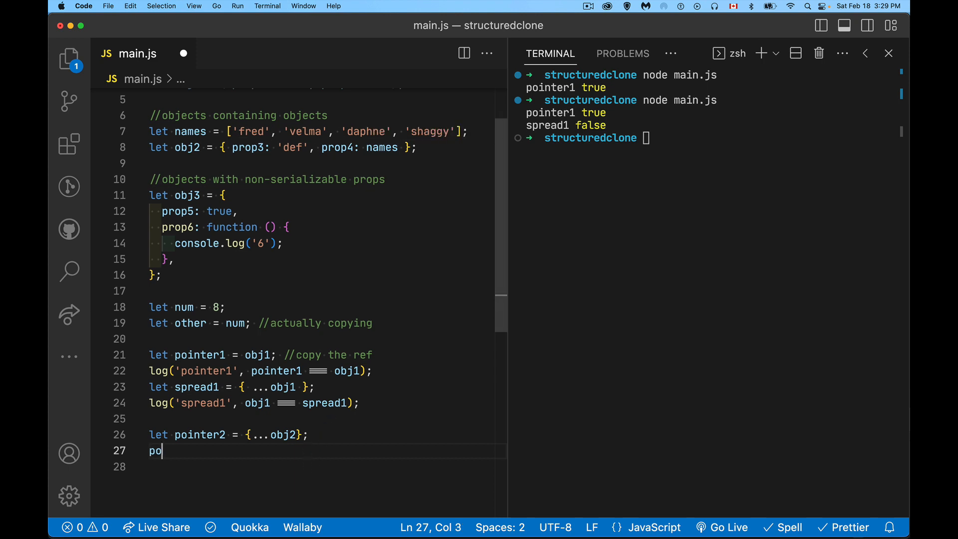
text(inter)
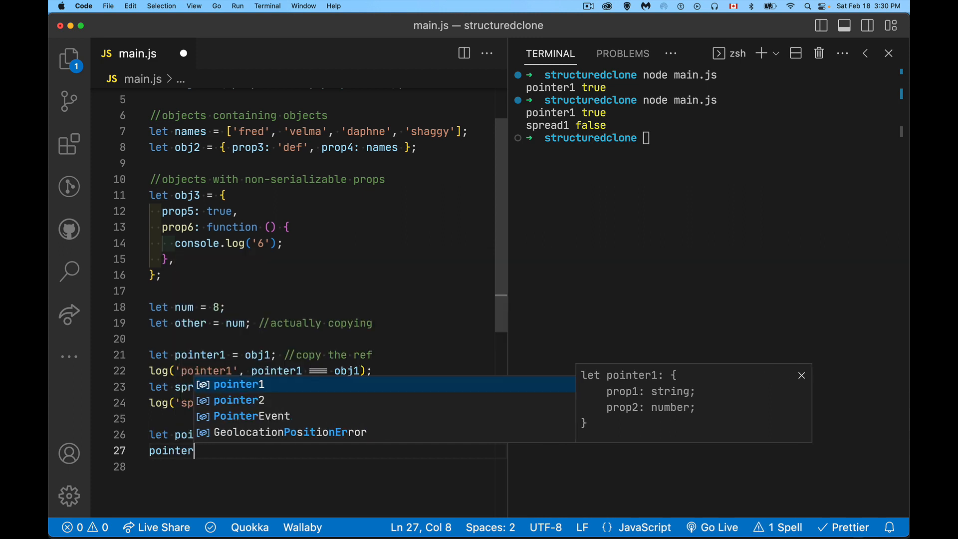
text(2.prop4 =)
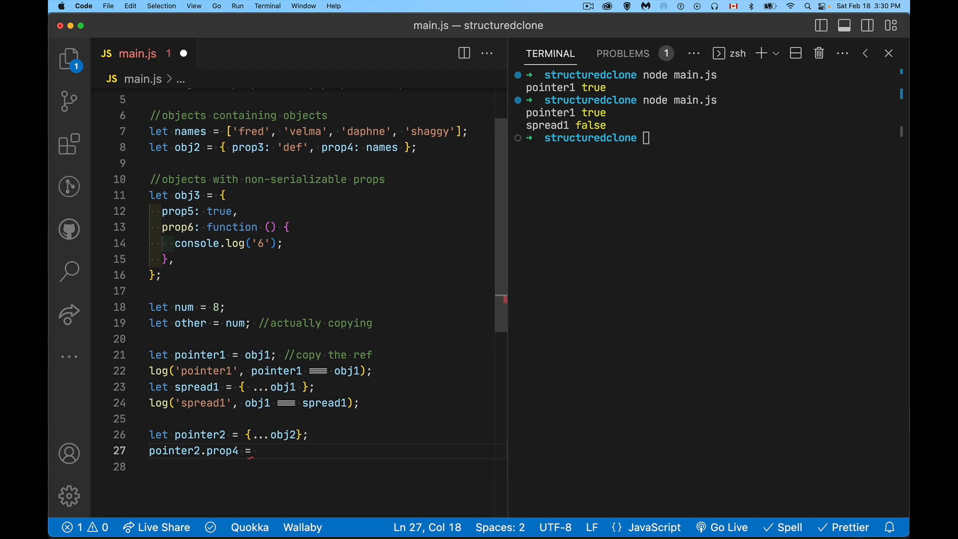
text([...])
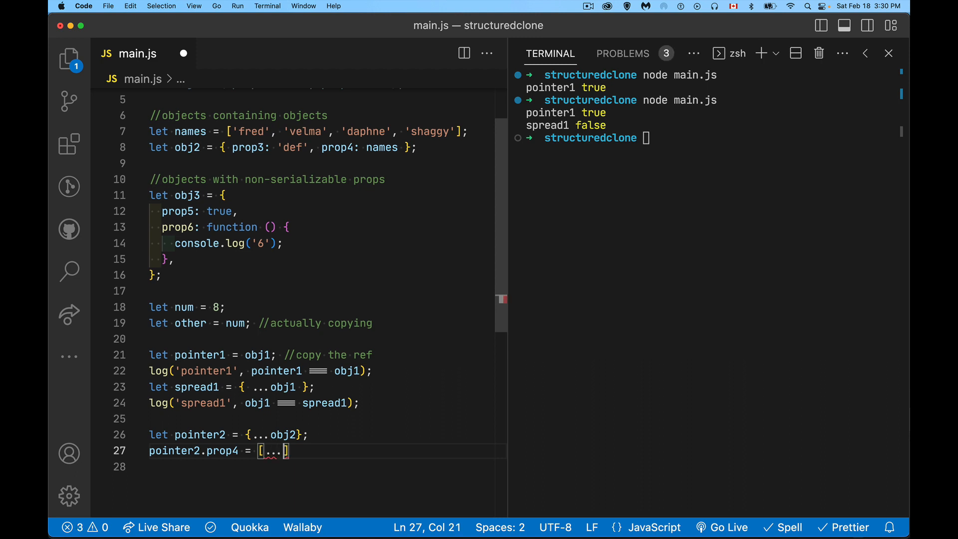
text(names)
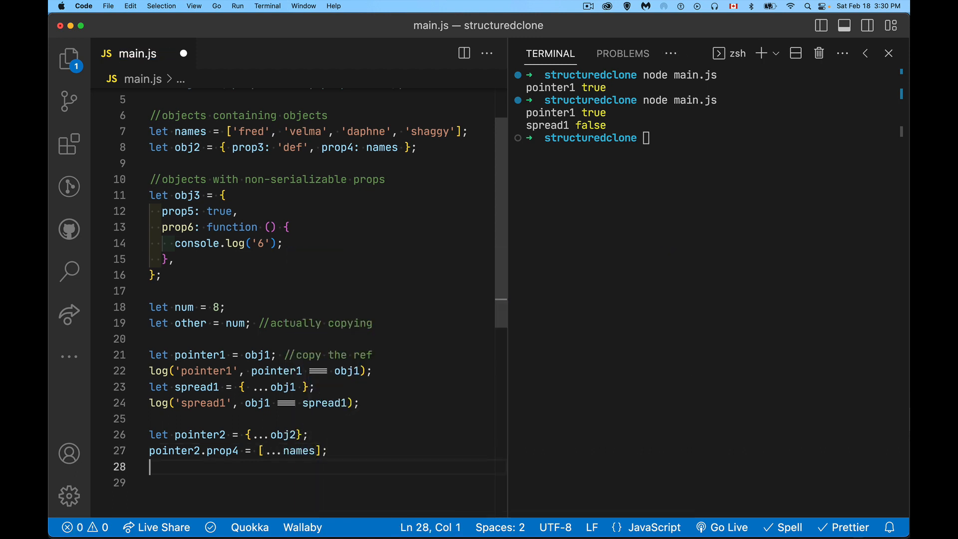
Step: Begin log('pointer2', pointer2 === obj2) on line 28
text(l)
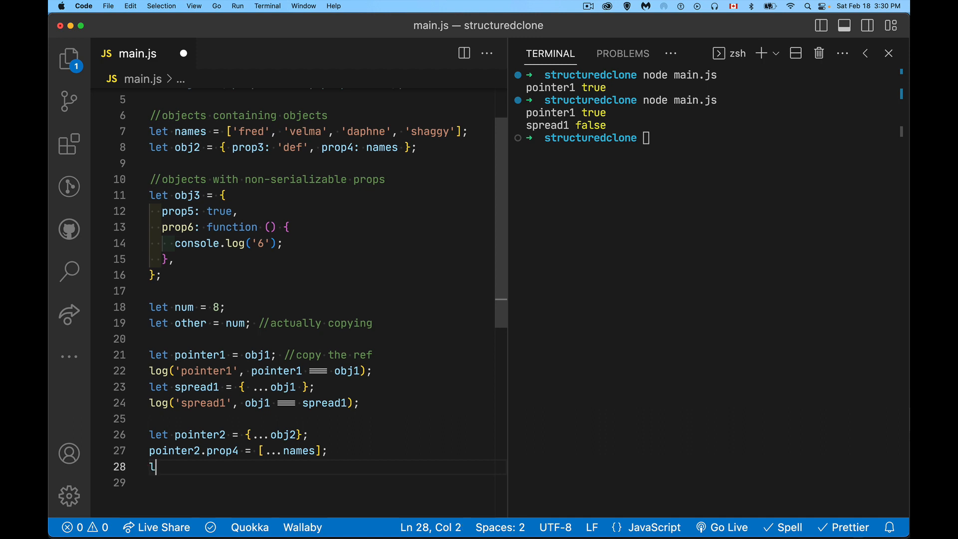
text(og('point')
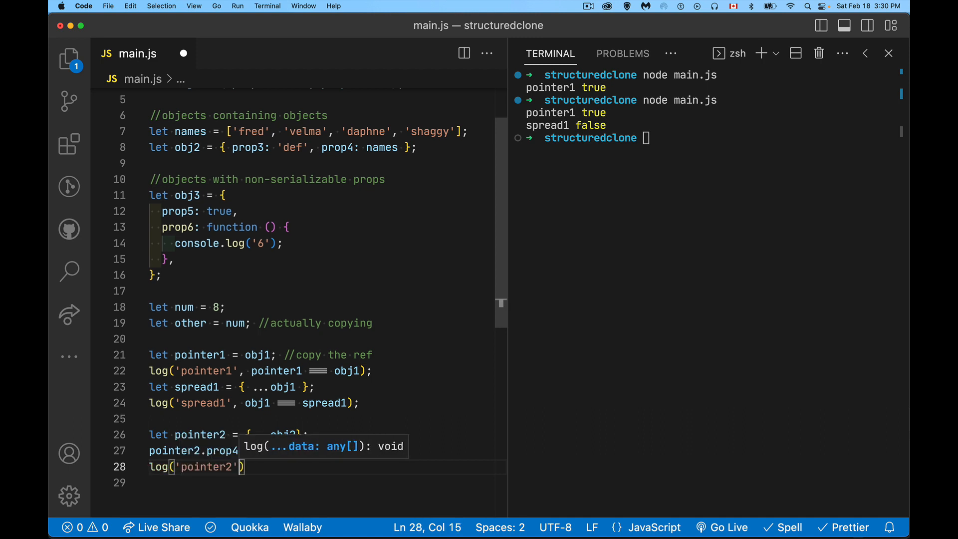
text(, pointer2 ===)
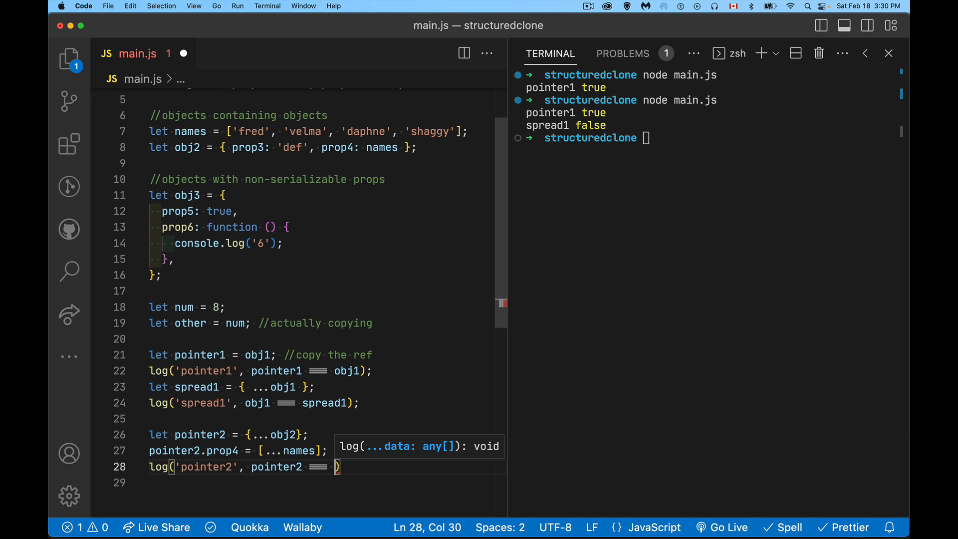
Step: Finish the pointer2 log, save main.js, and rerun it to print 'pointer2 false'
text(obj2)
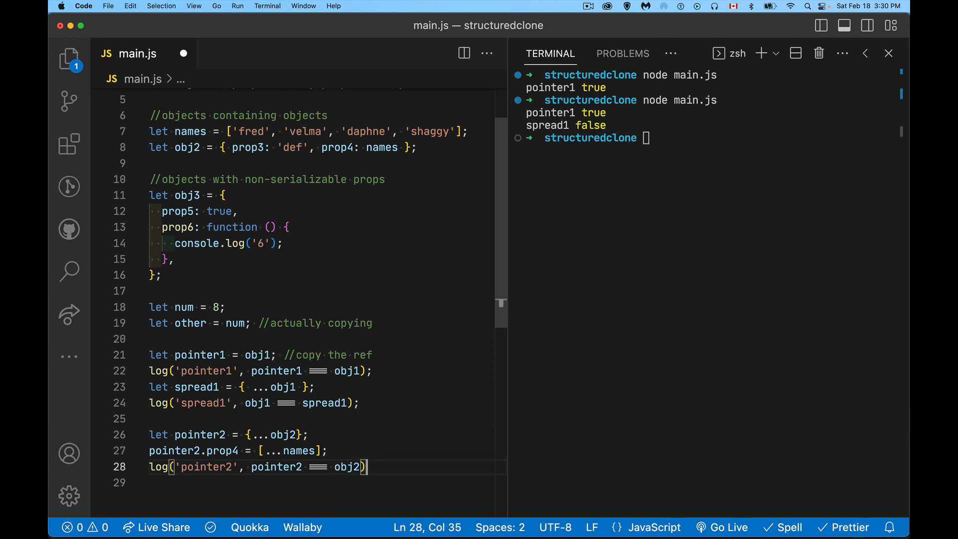
key(Cmd+S)
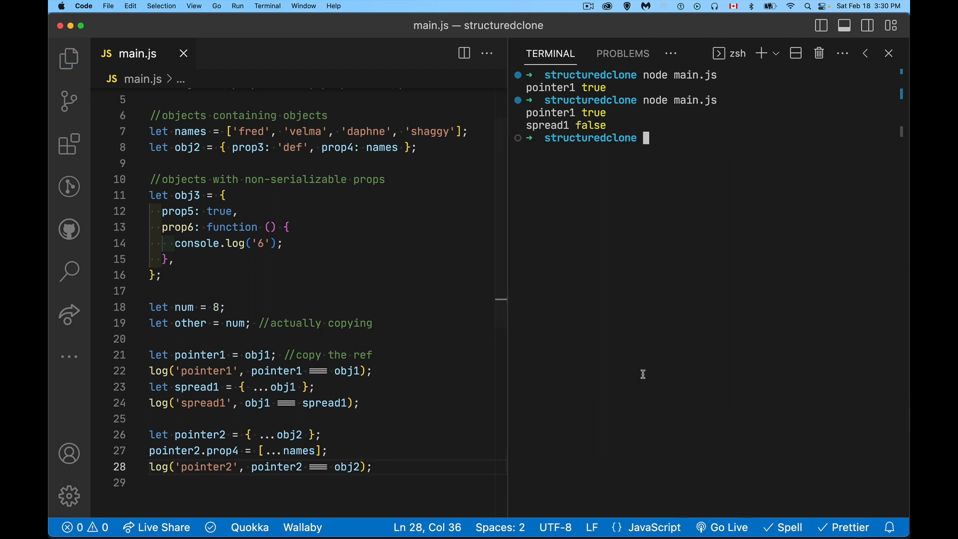
key(Enter)
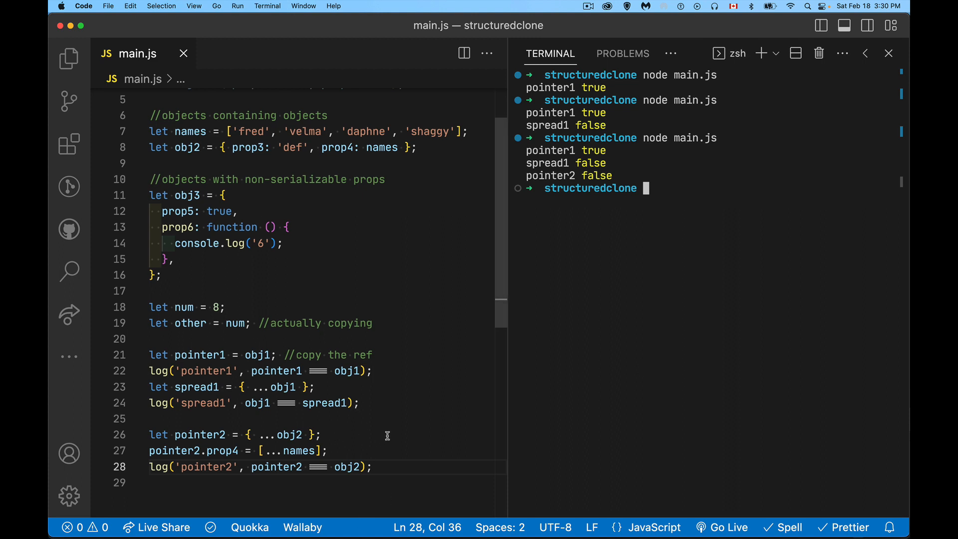
mouse_move(401, 157)
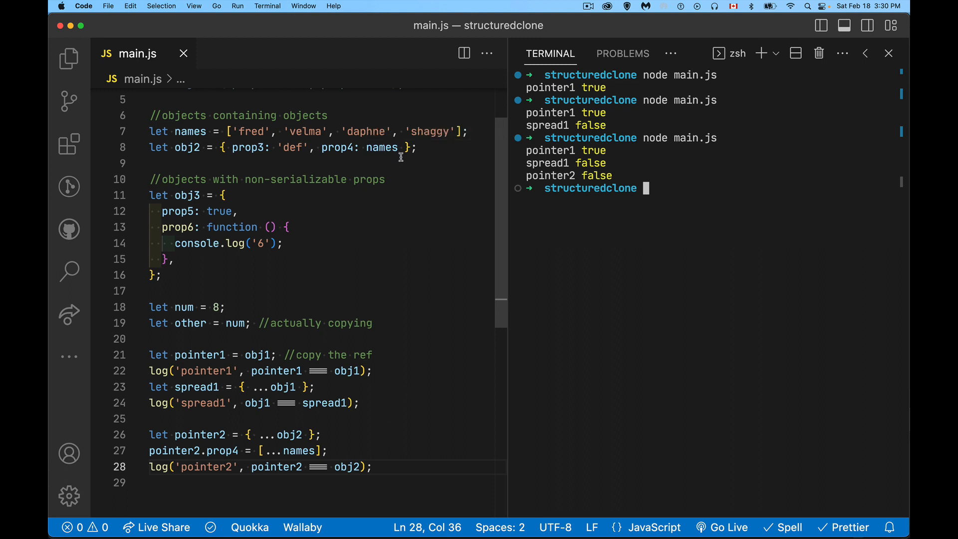
mouse_move(376, 171)
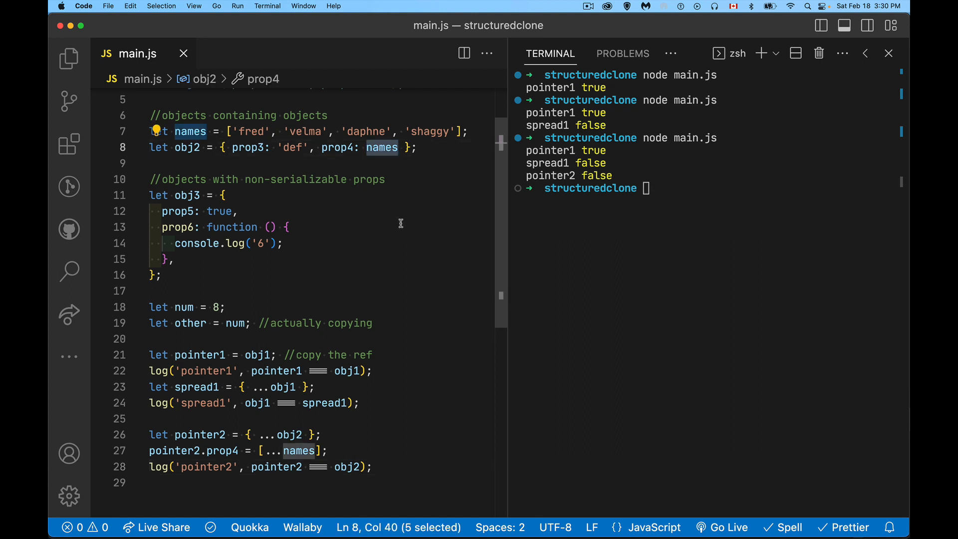
mouse_move(369, 417)
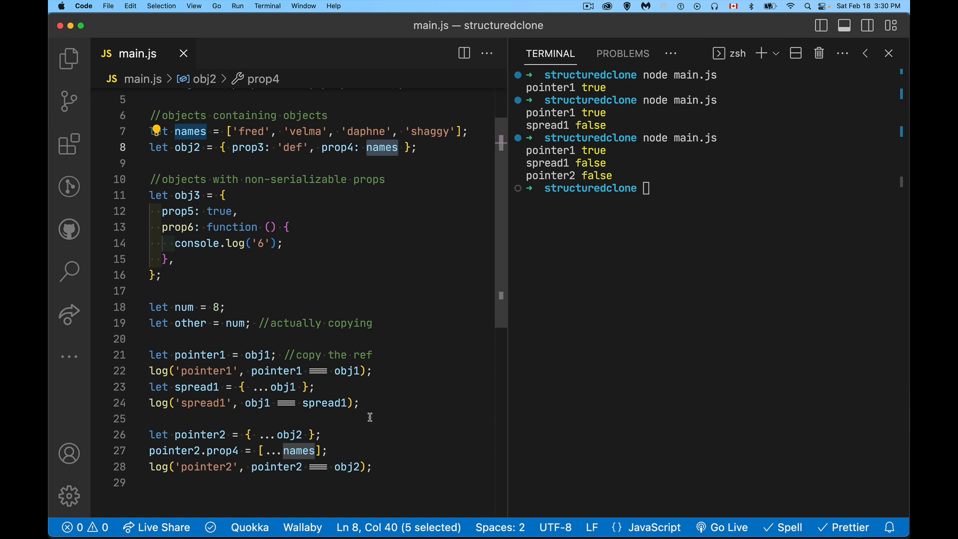
mouse_move(368, 168)
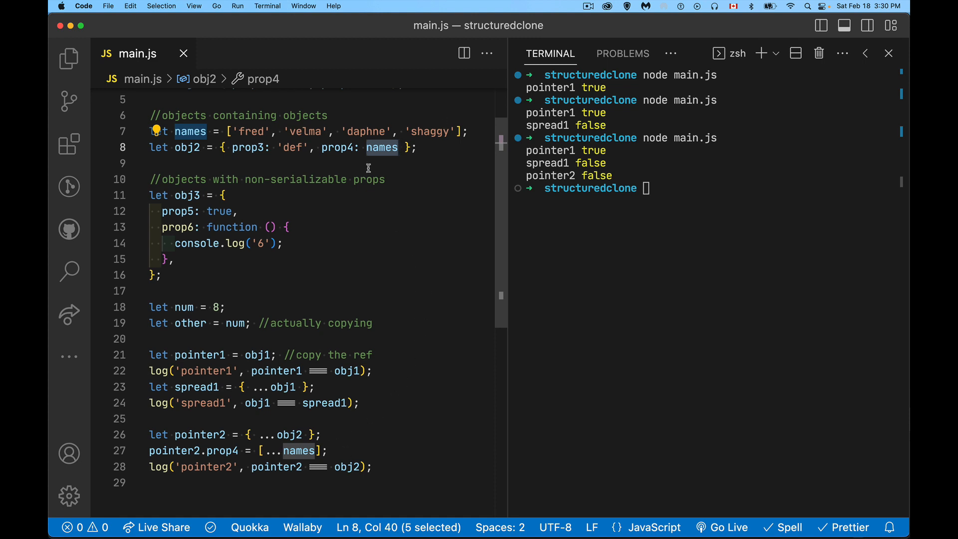
mouse_move(451, 221)
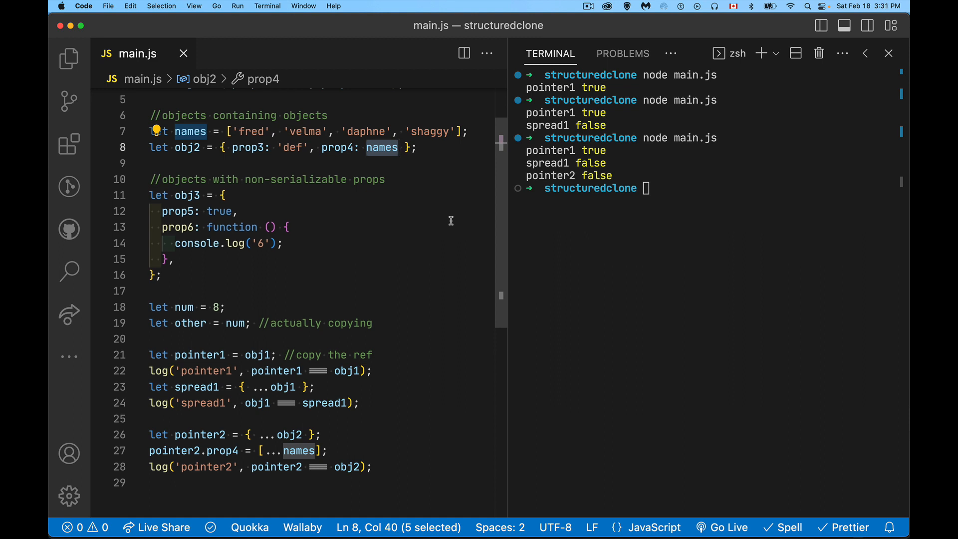
scroll(down, 3)
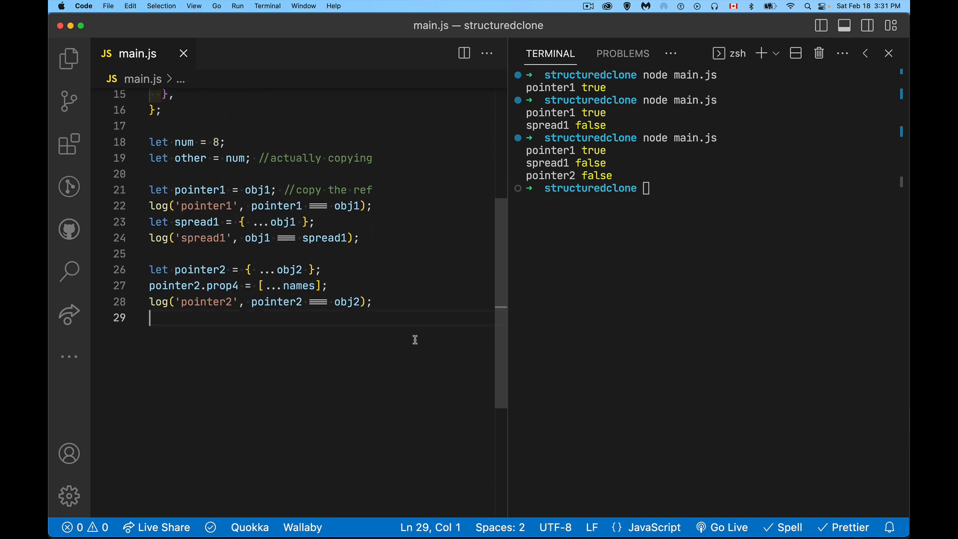
Step: Write let copy1 = structuredClone(obj1); and let copy2 = structuredClone(obj2); on lines 30–31
key(enter)
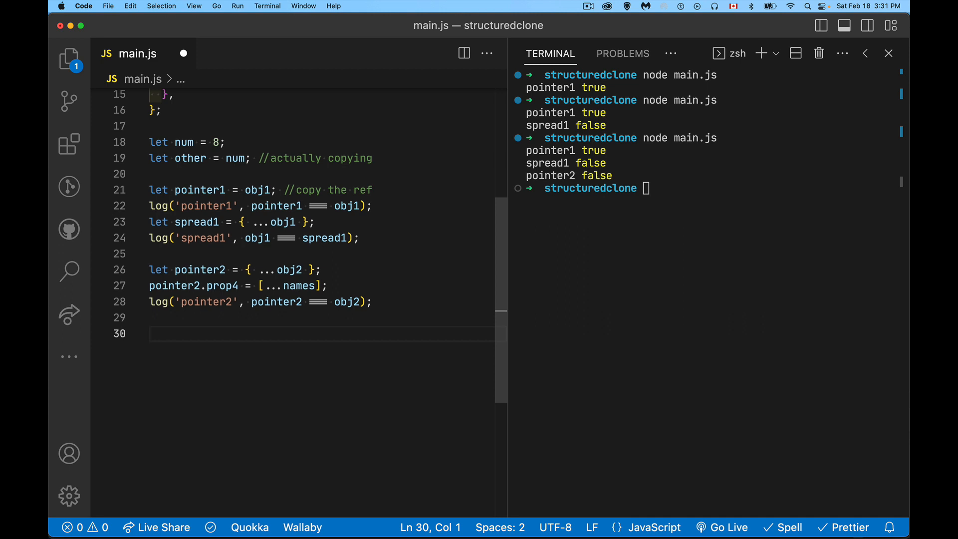
text(let c)
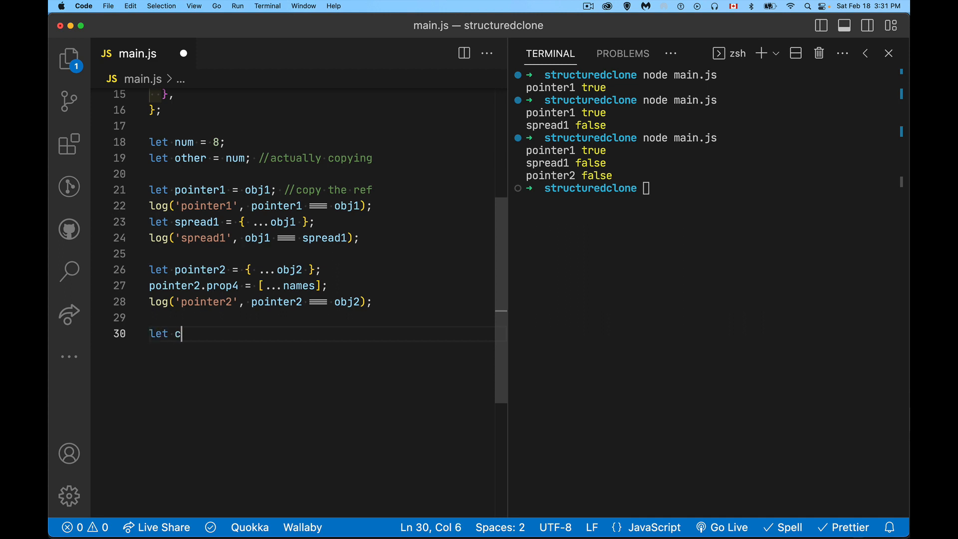
text(opy1 =)
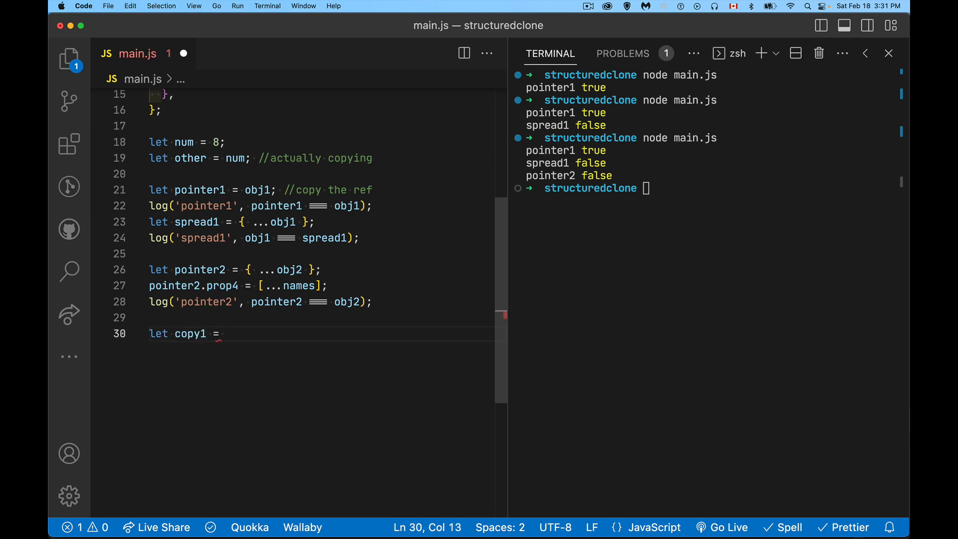
text(obj1)
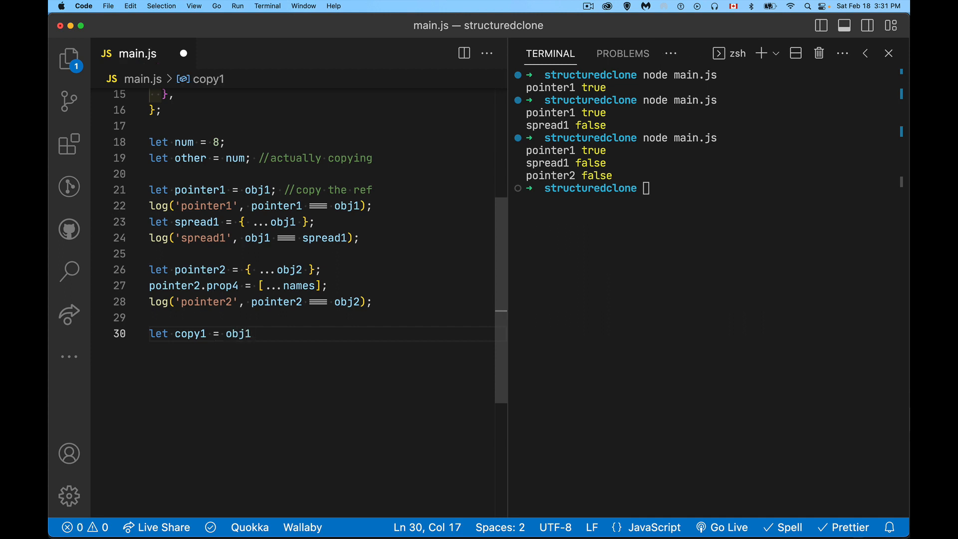
text(let copy)
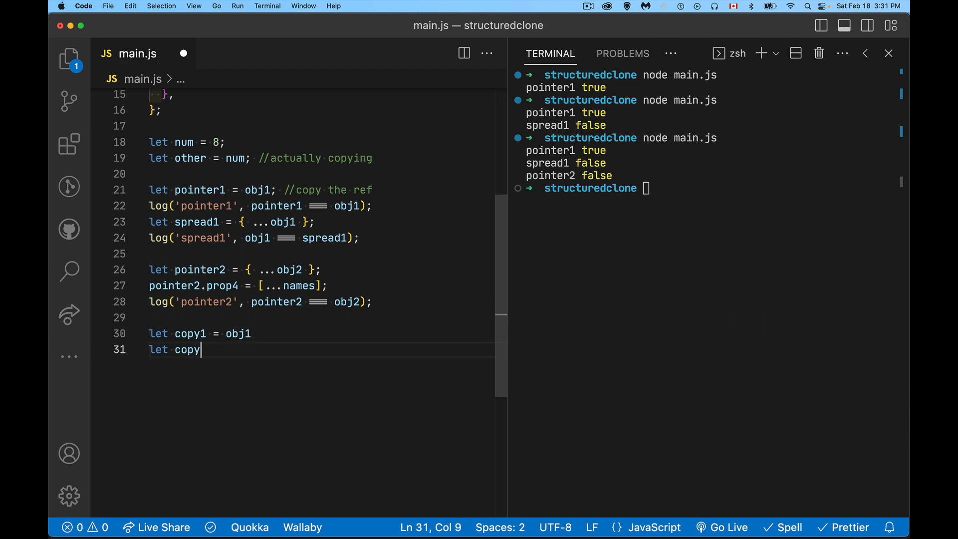
text(2 = obj2)
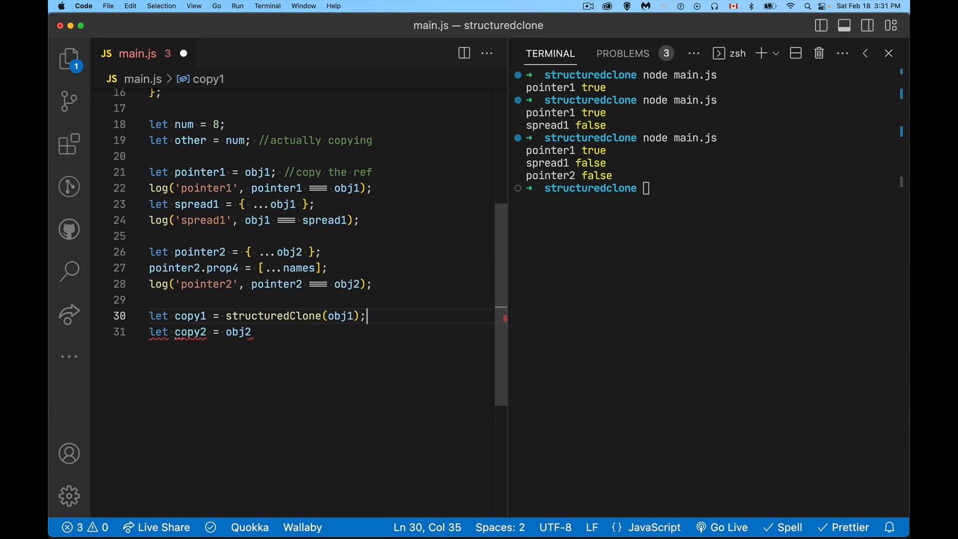
text(};)
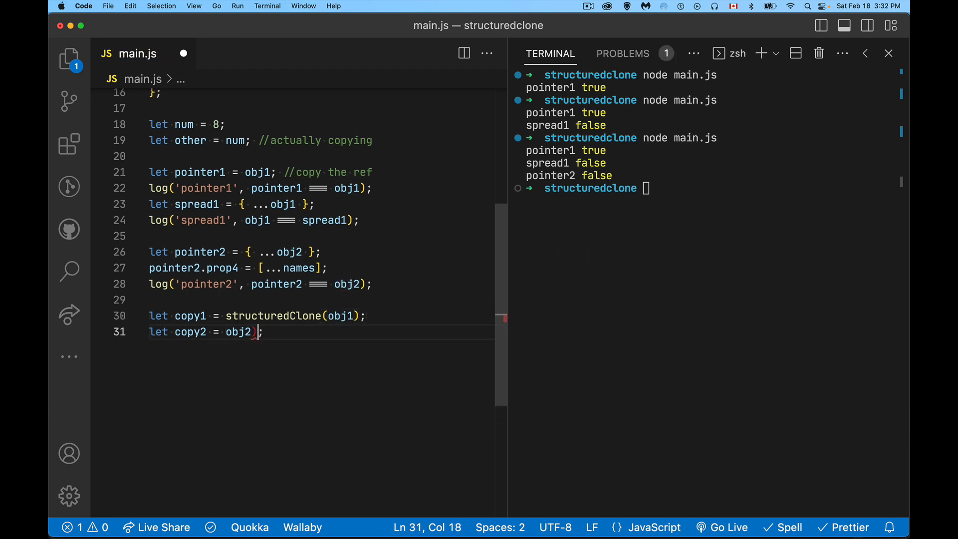
text(structuredC)
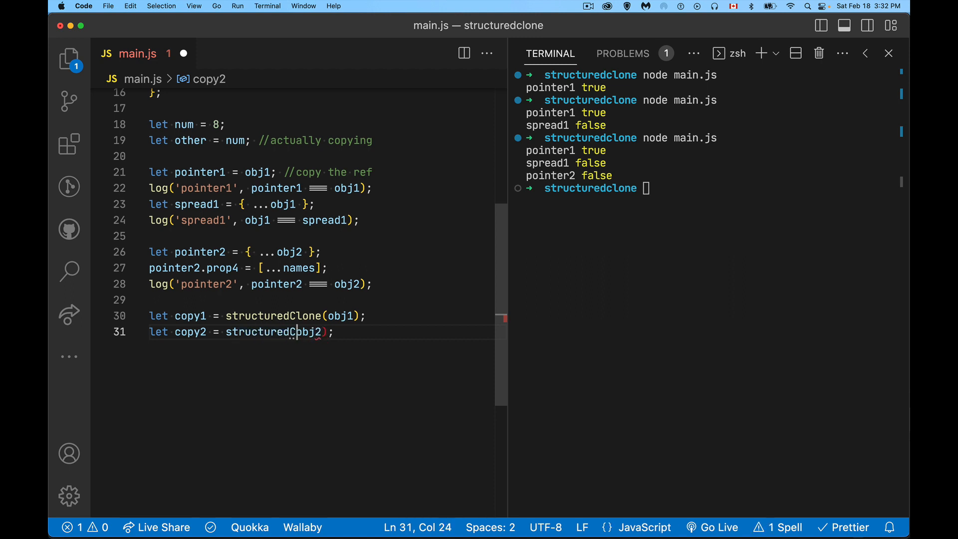
text(lone)
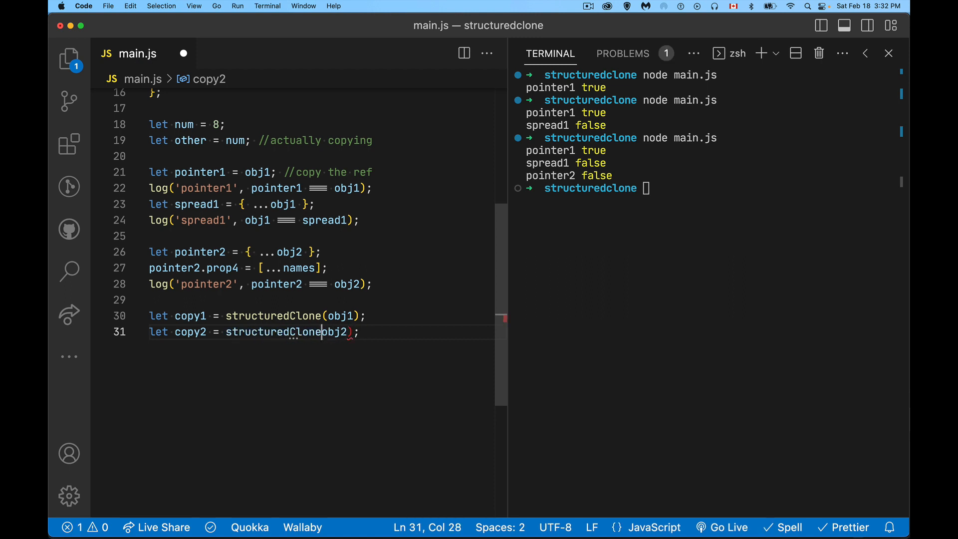
text(()
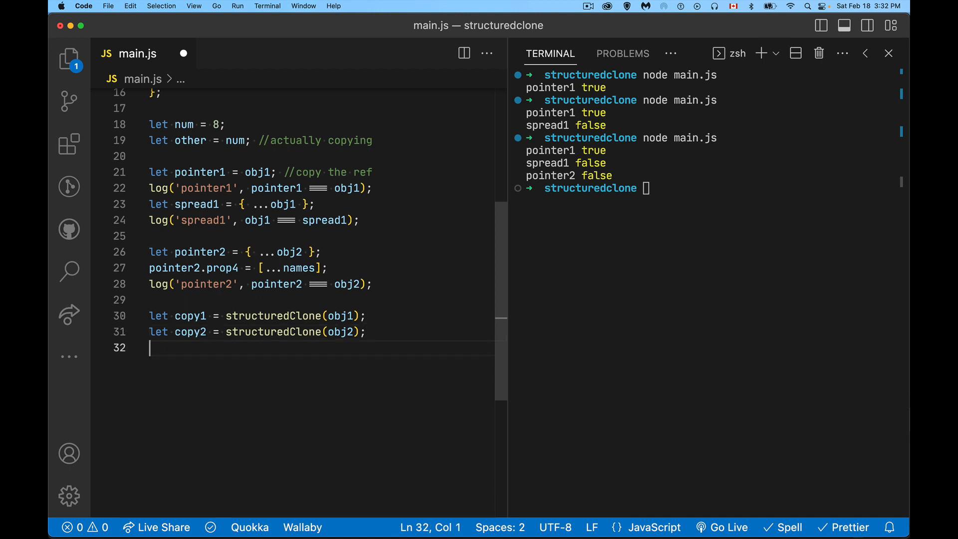
Step: Log copy1 === obj1 and copy2 === obj2 (both false), then log copy1 and copy2
text(c)
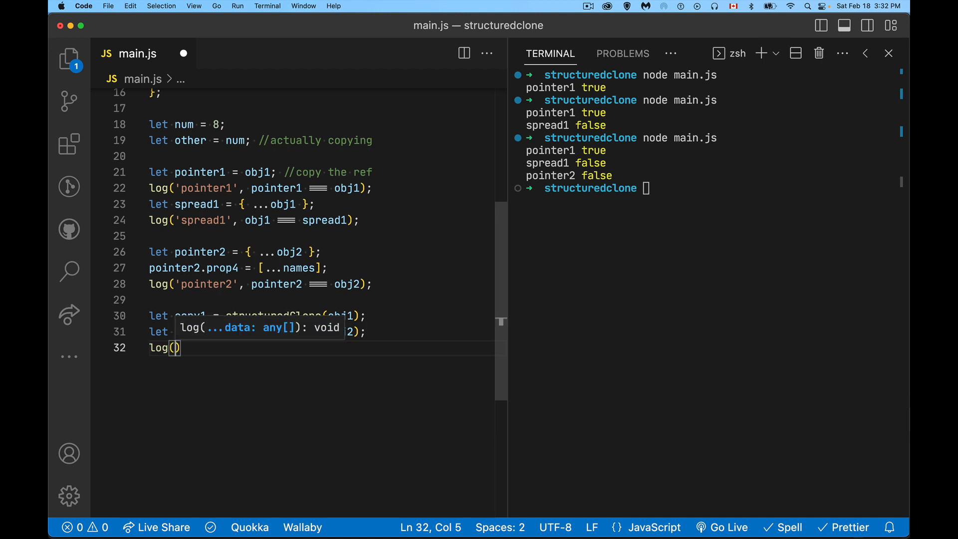
text(copy1 === obj1)
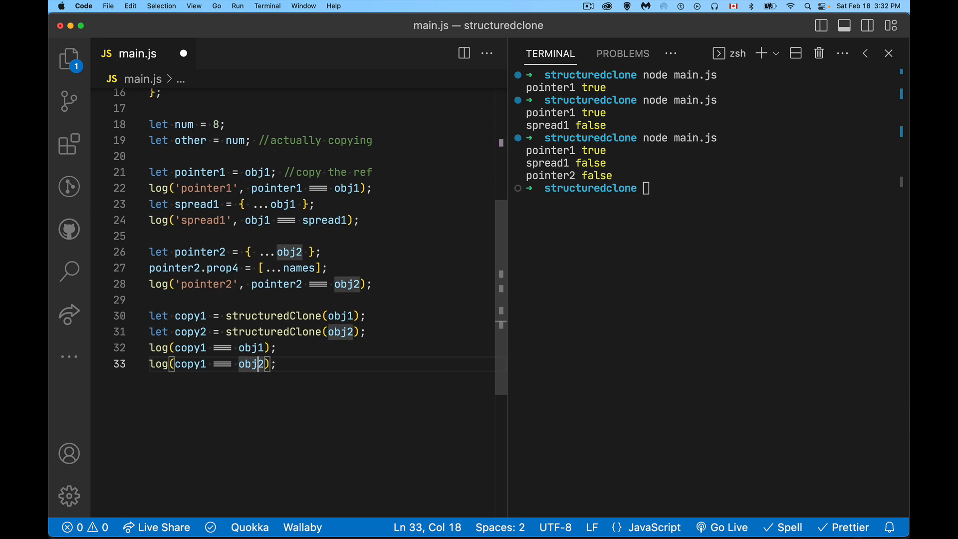
text(copy2)
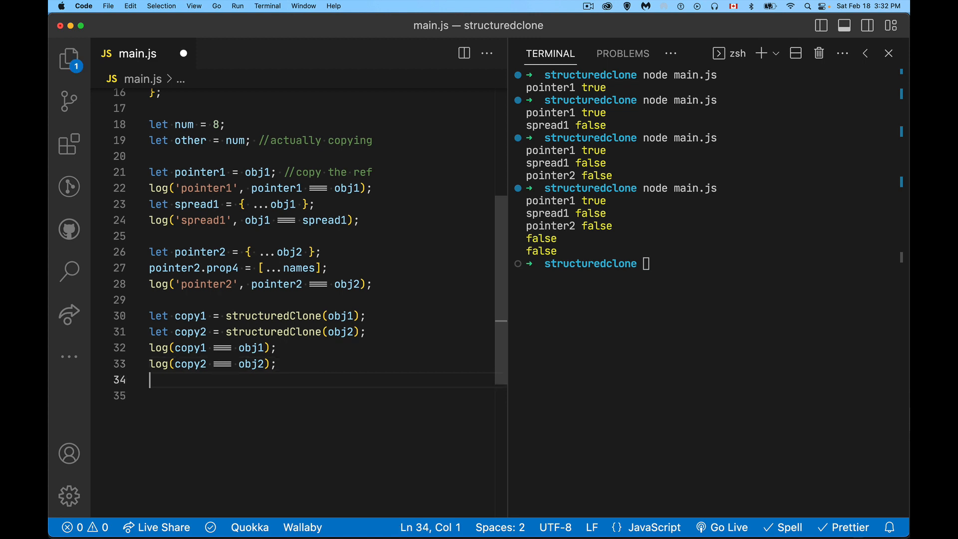
text(log(copy2);)
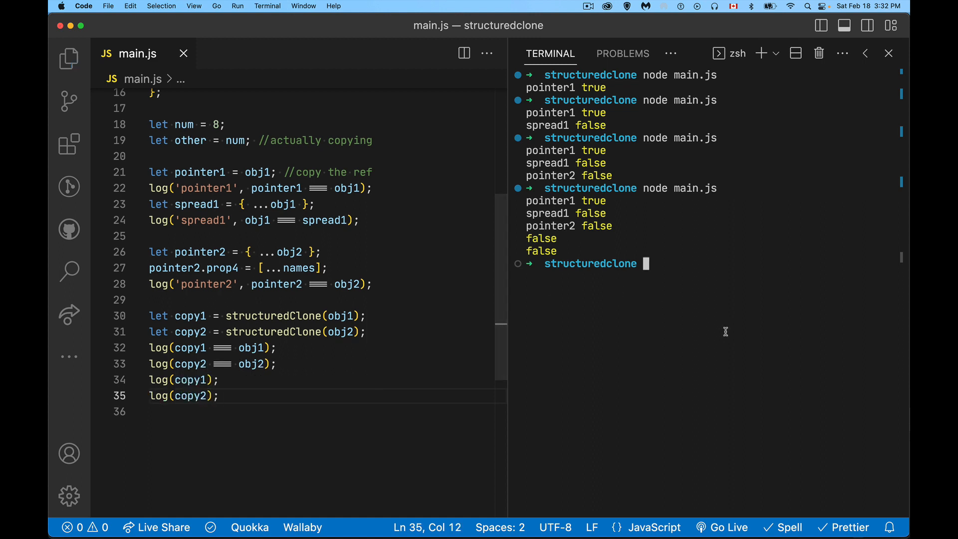
Step: Rerun node main.js to print copies of obj1 and obj2, including the names array
key(enter)
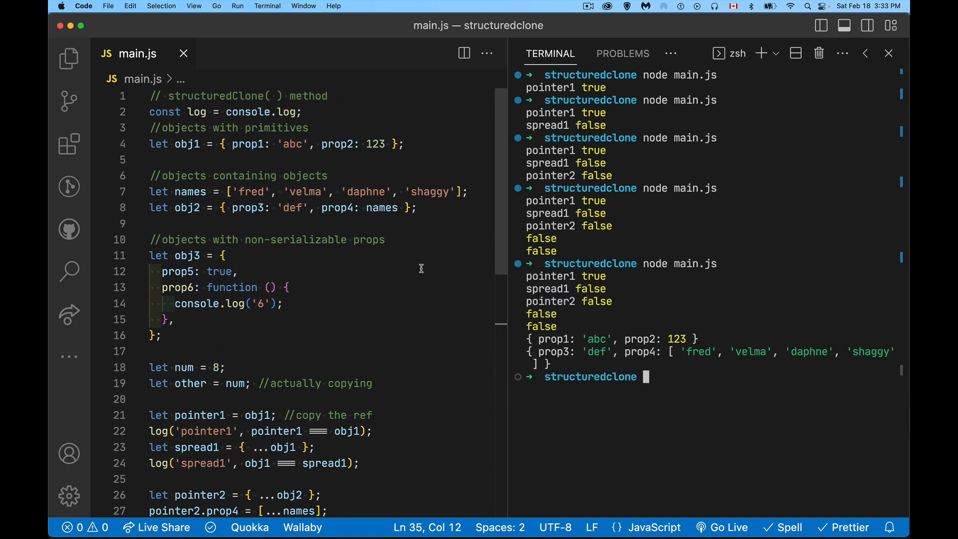
mouse_move(523, 355)
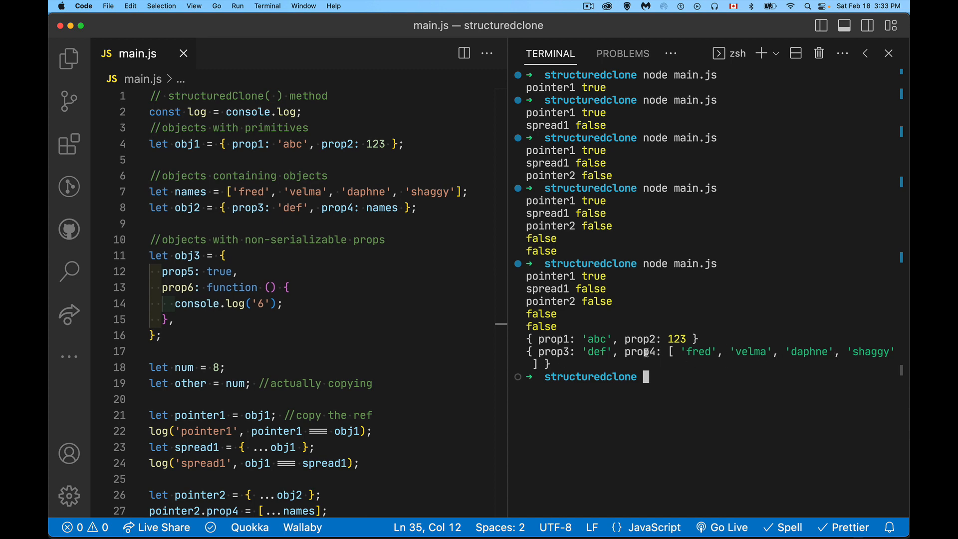
mouse_move(367, 332)
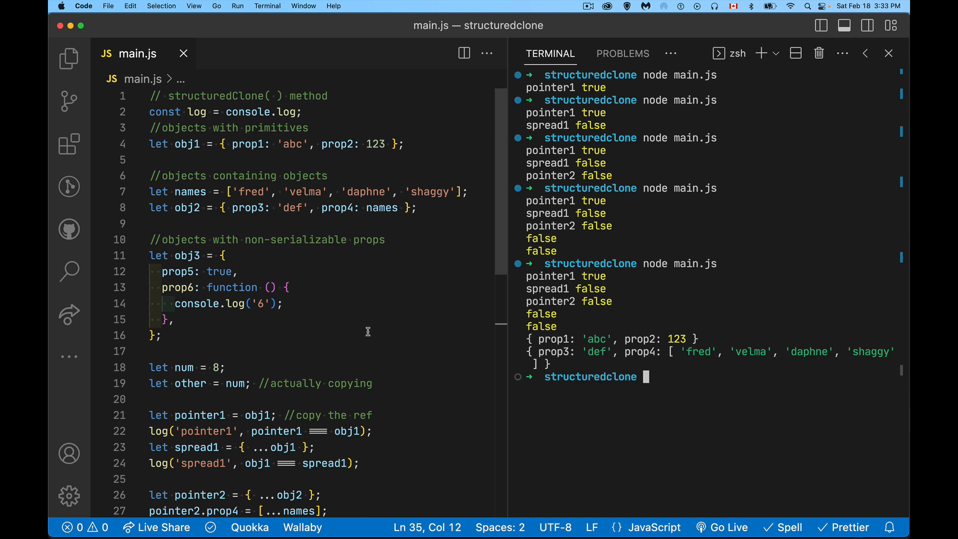
scroll(down, 3)
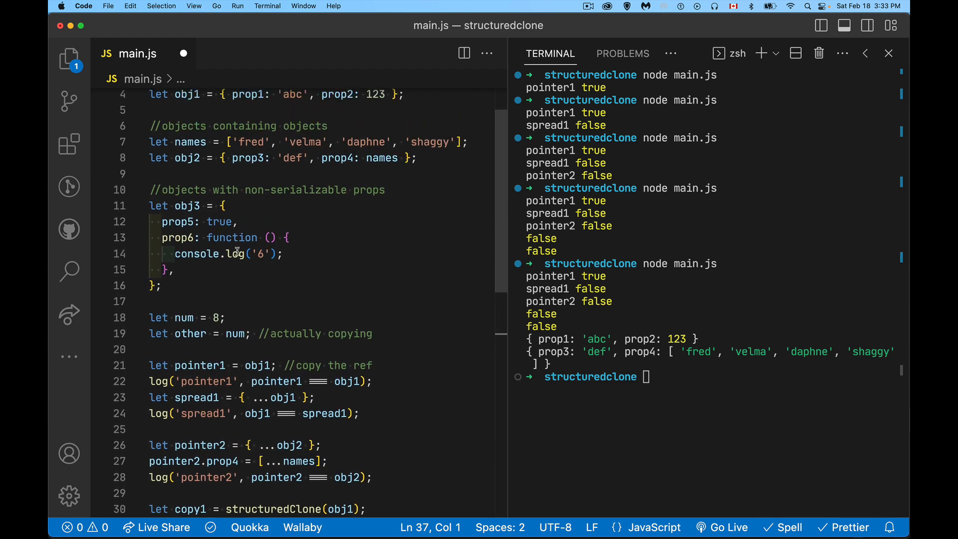
Step: Highlight obj3's function, then add try { copy3 = structuredClone(obj3) } catch logging err.name
double_click(231, 237)
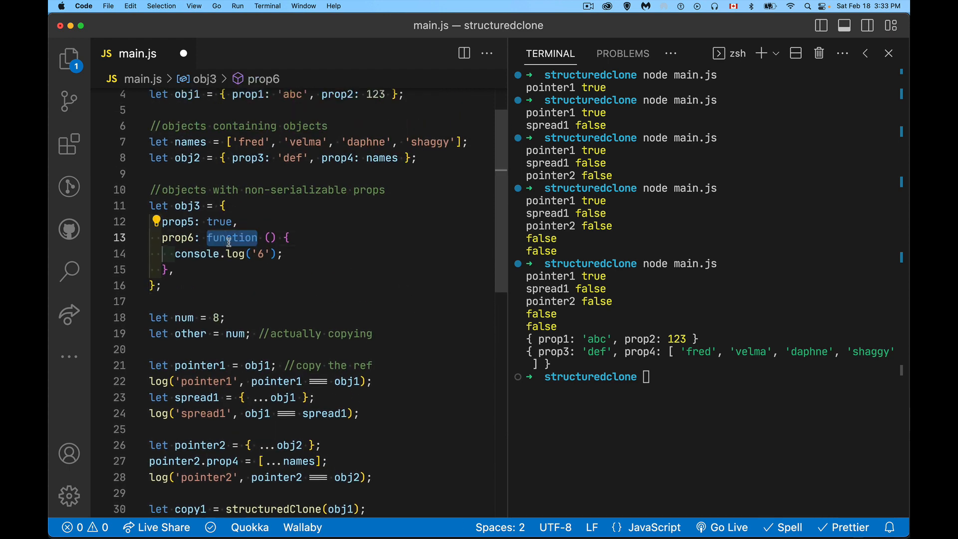
scroll(down, 3)
text(}catch)
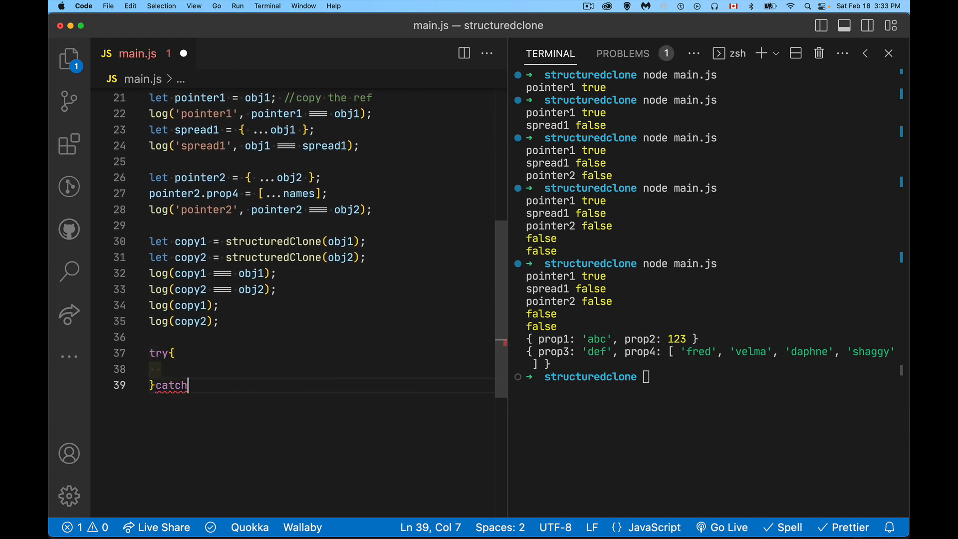
text((err))
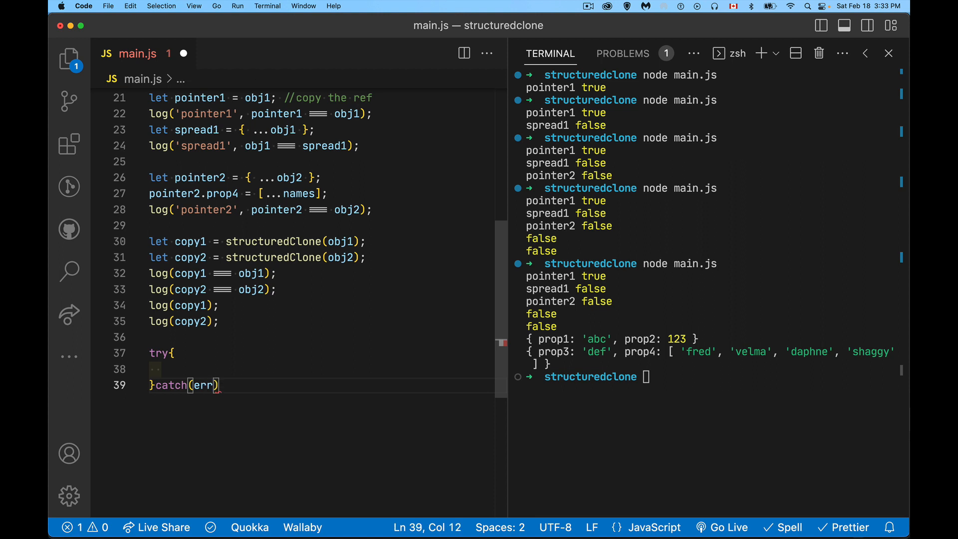
text({)
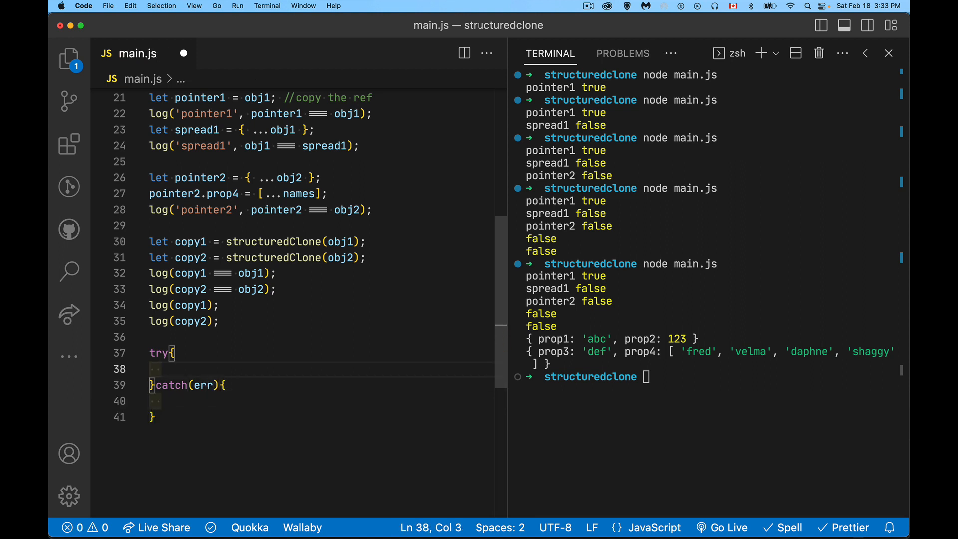
text(let cop)
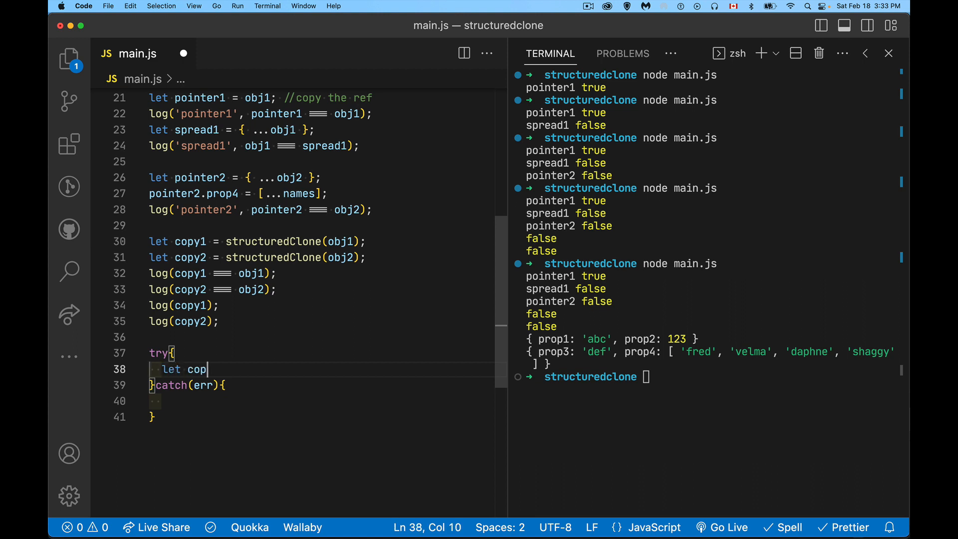
text(y3 =)
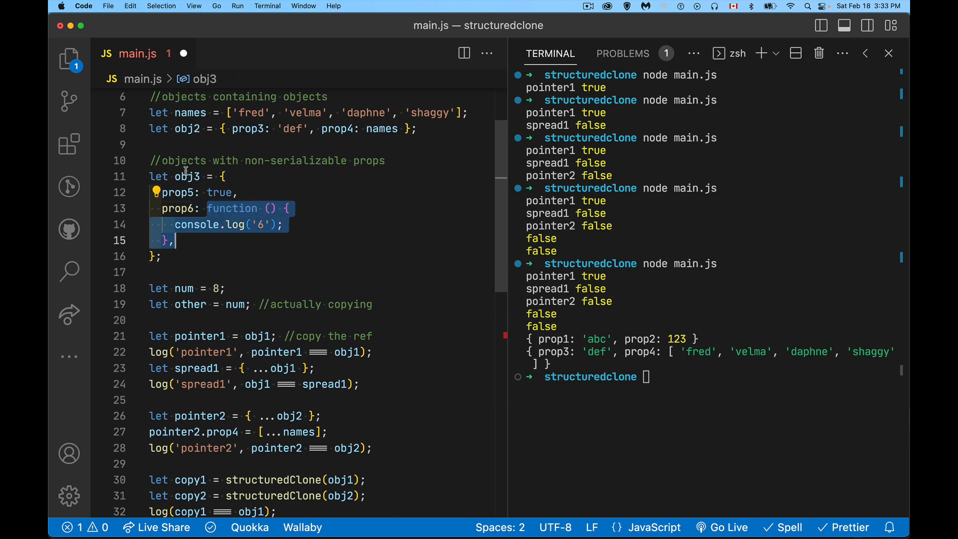
scroll(down, 3)
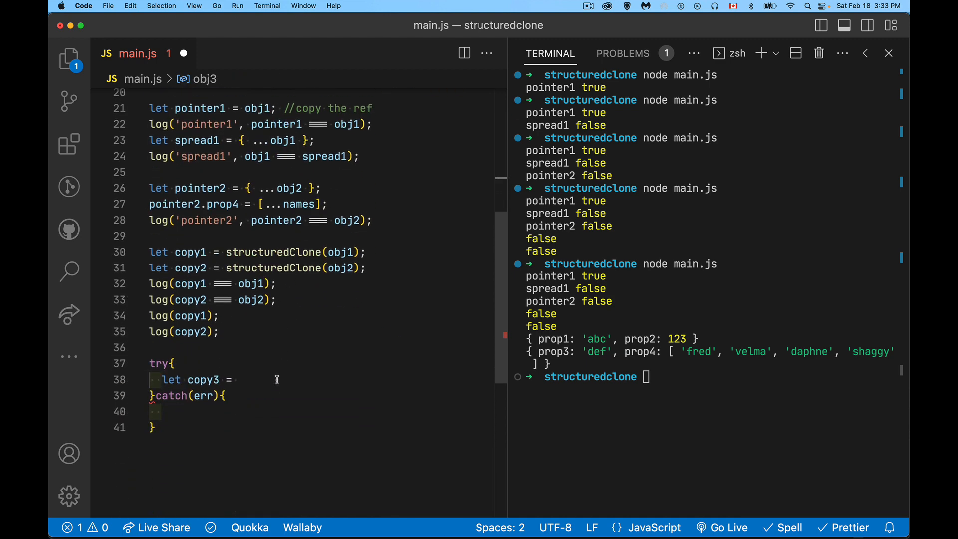
text(structuredClone()
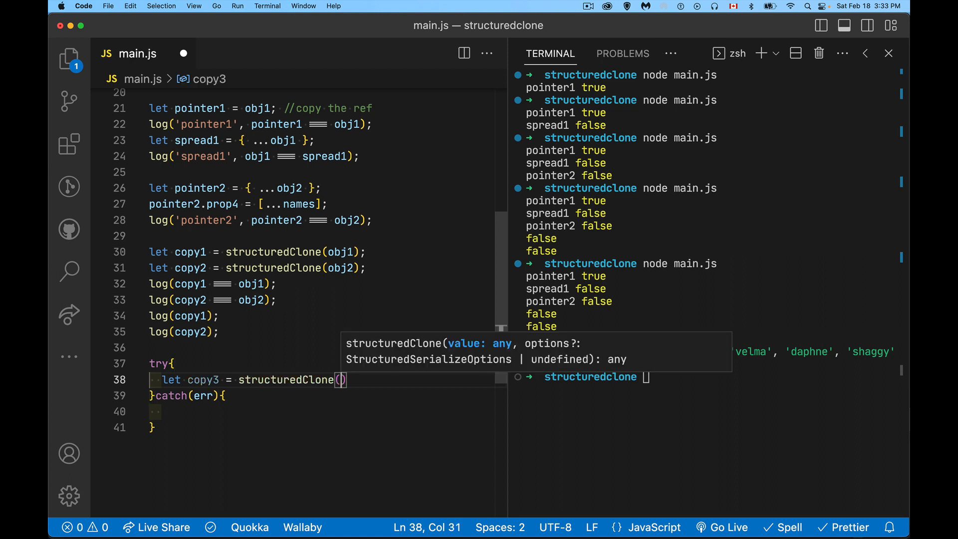
text(obj3)
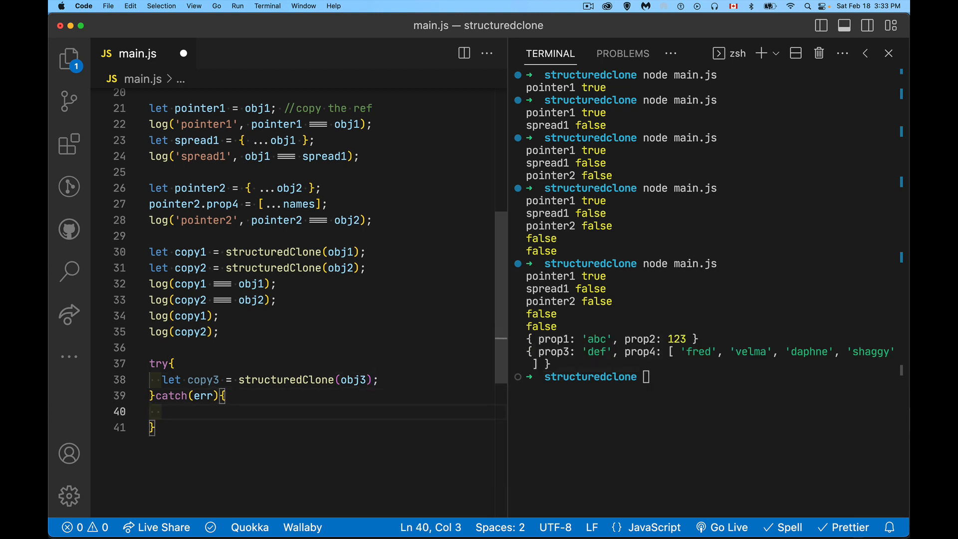
text(console.log(err.name);)
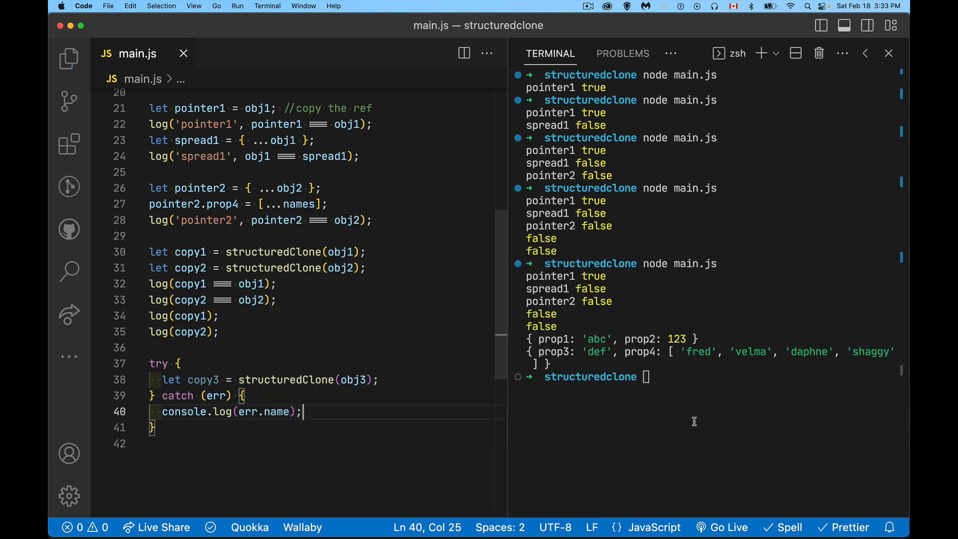
Step: Clear the terminal, rerun main.js, and highlight the DataCloneError output
text(clear)
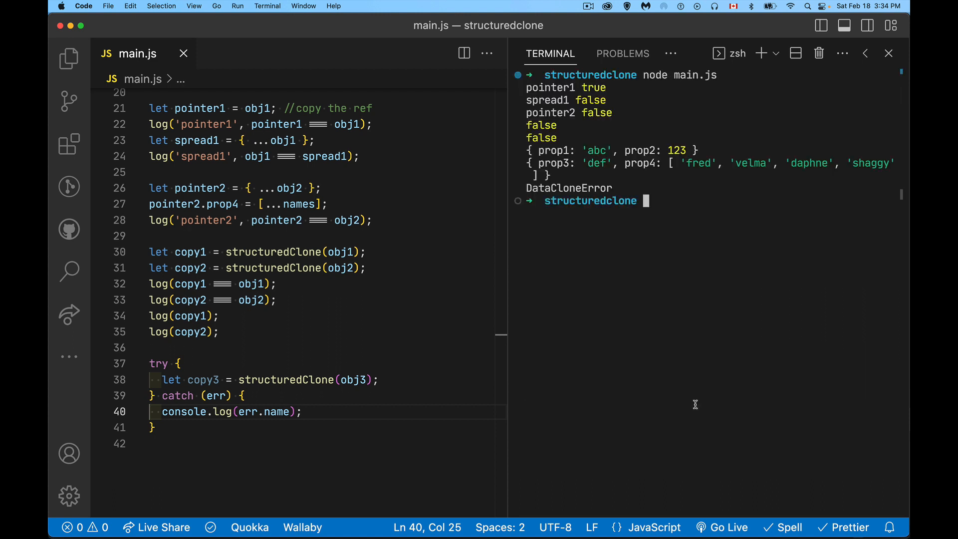
double_click(568, 187)
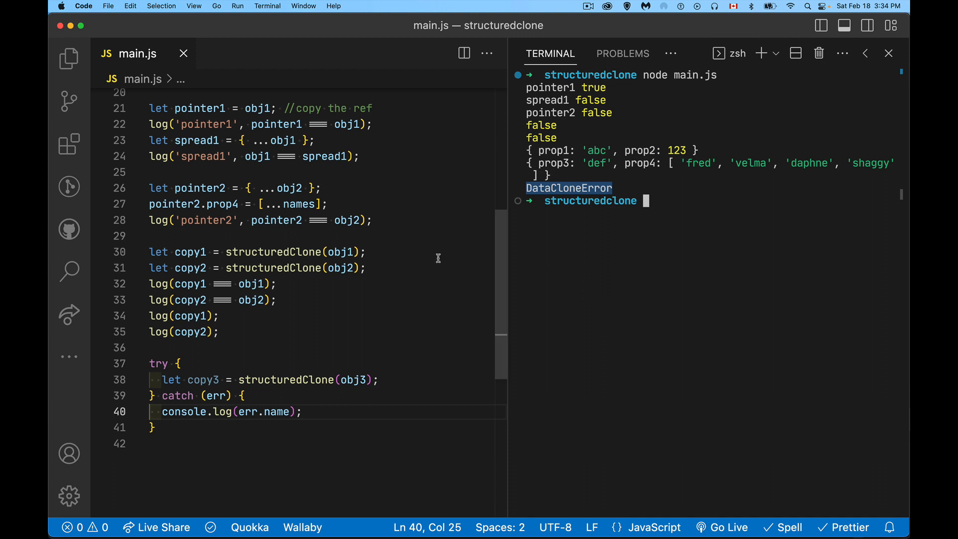
mouse_move(437, 258)
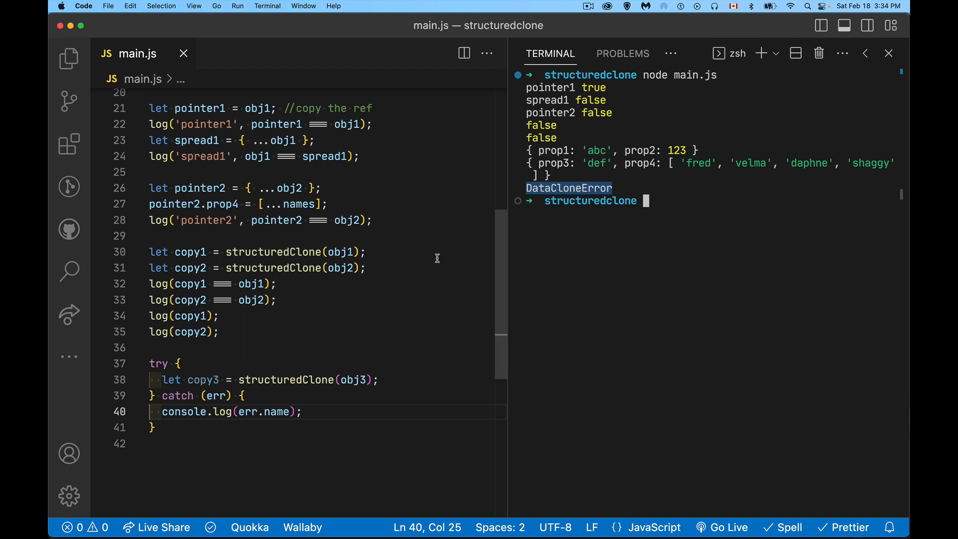